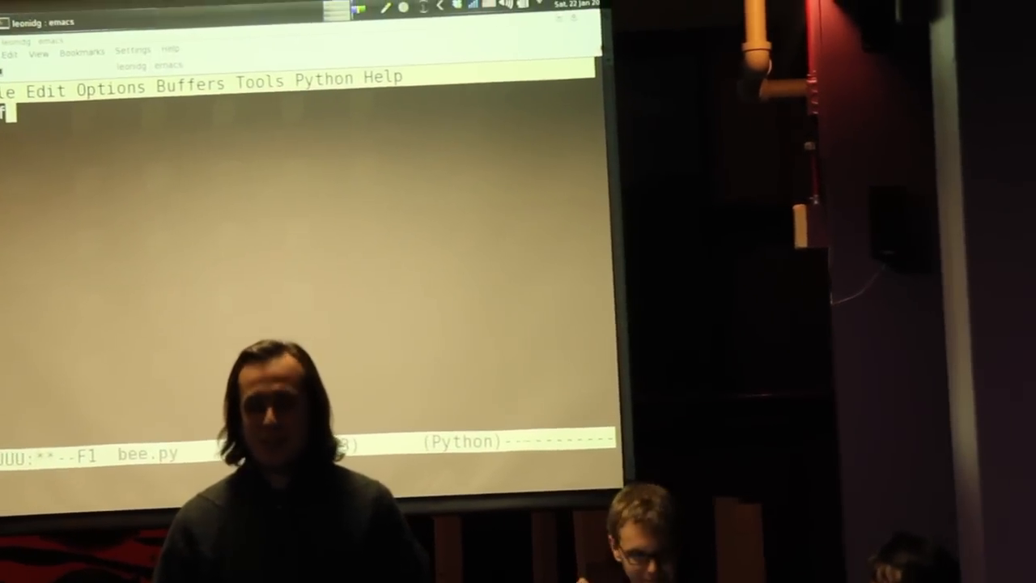
# Step: Define def f(s): with its first body line setting lvl = 0
pyautogui.write('def f(')
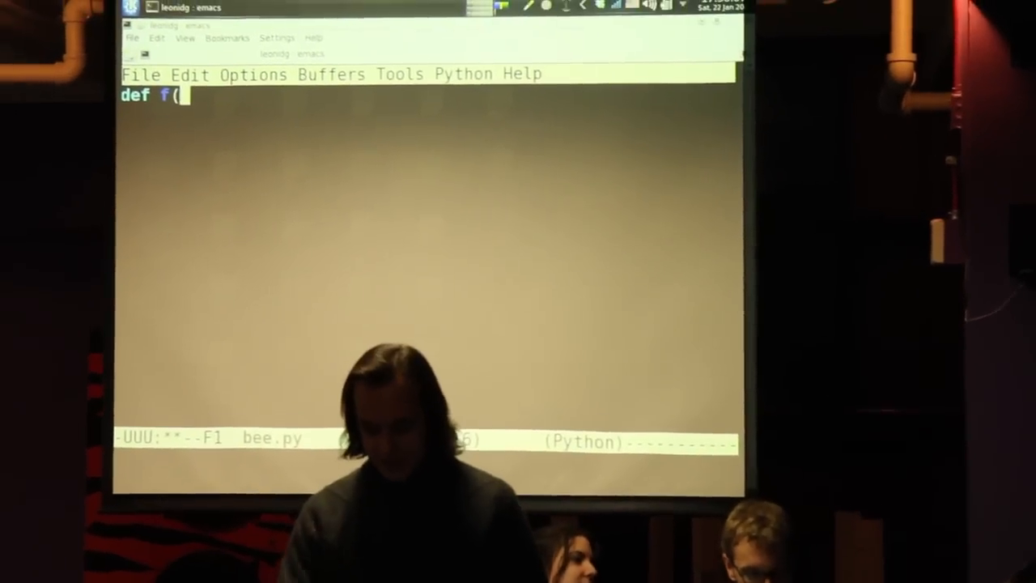
pyautogui.write('s):')
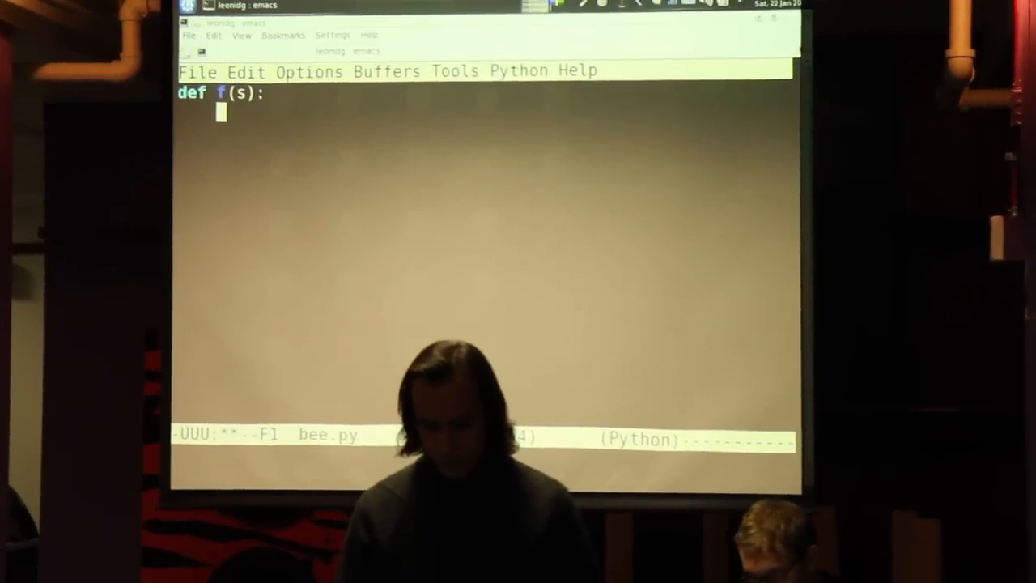
pyautogui.write('lvl =')
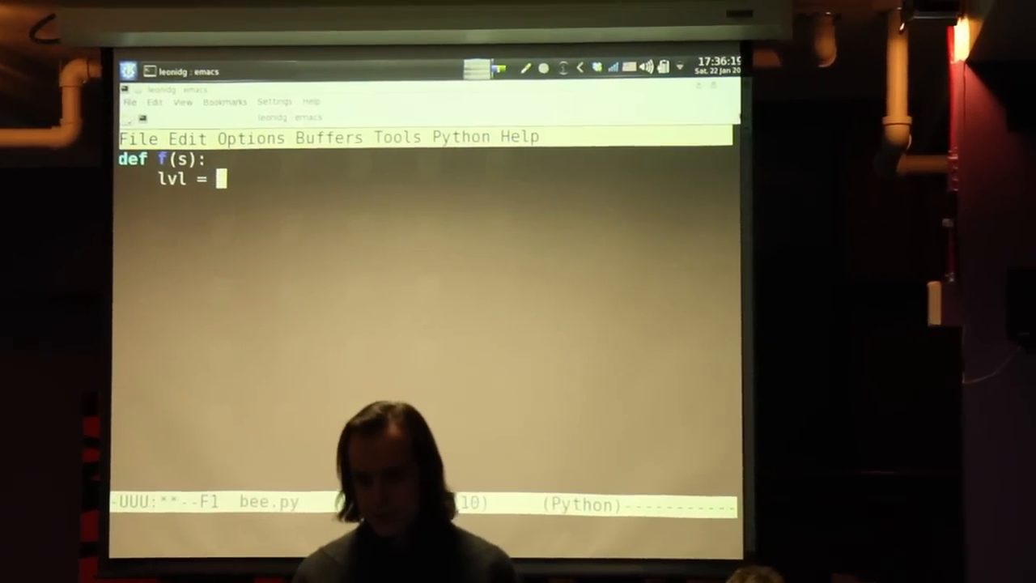
pyautogui.write('0')
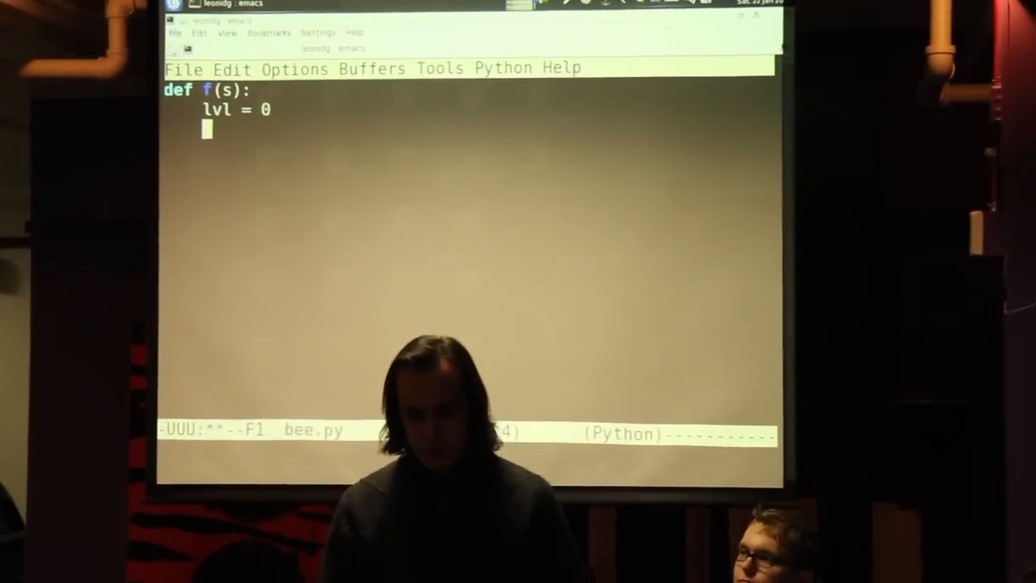
# Step: Add the loop header for c in s: over each character of s
pyautogui.write('f')
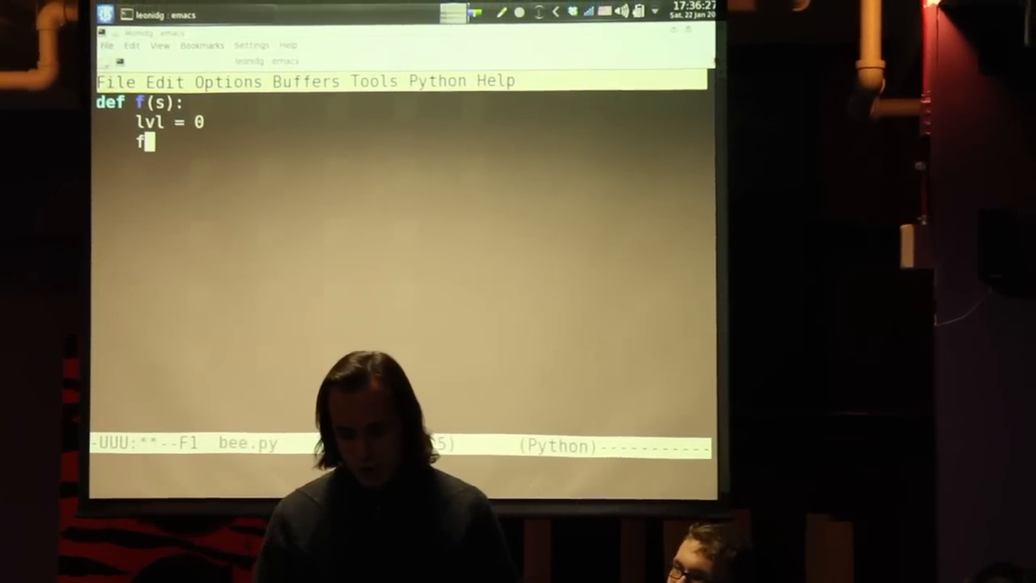
pyautogui.write('or')
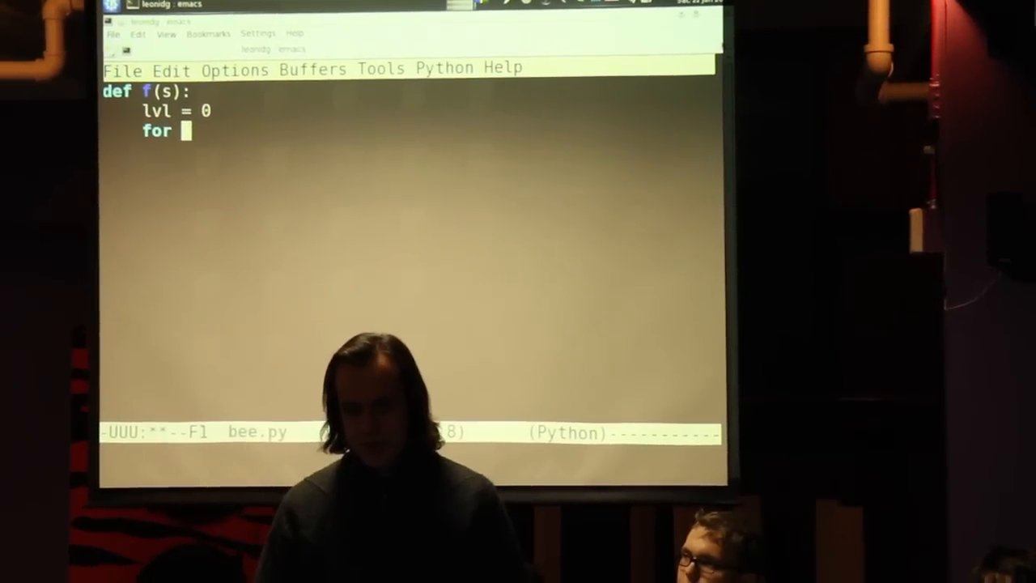
pyautogui.write('c in')
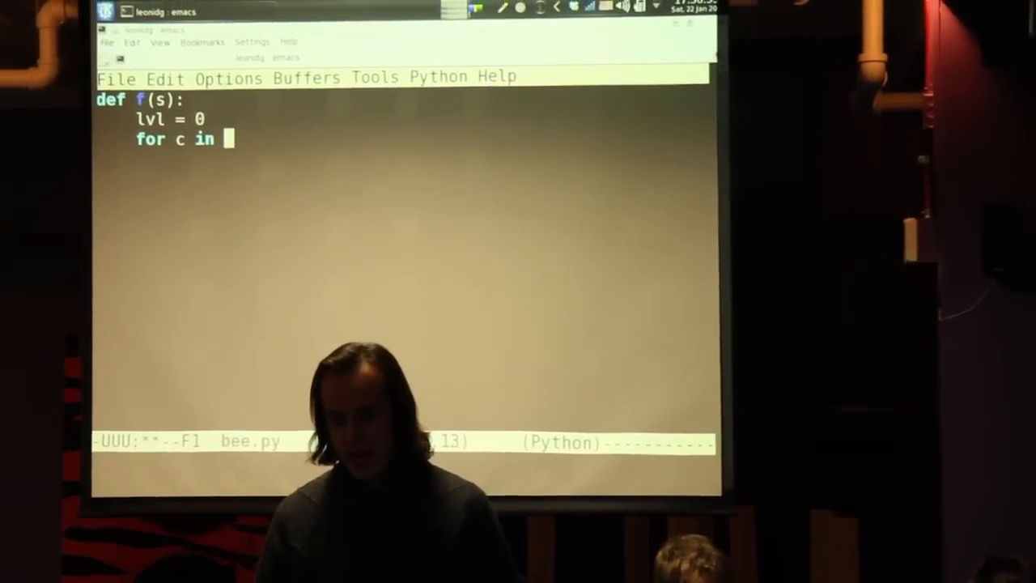
pyautogui.write('s:')
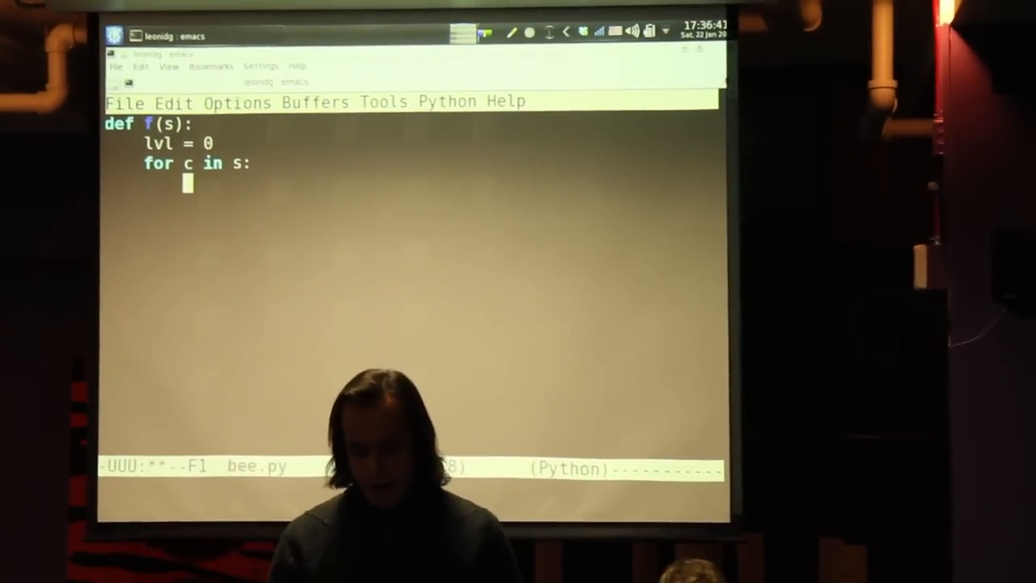
# Step: Begin the if statement inside the loop with the keyword if
pyautogui.write('if')
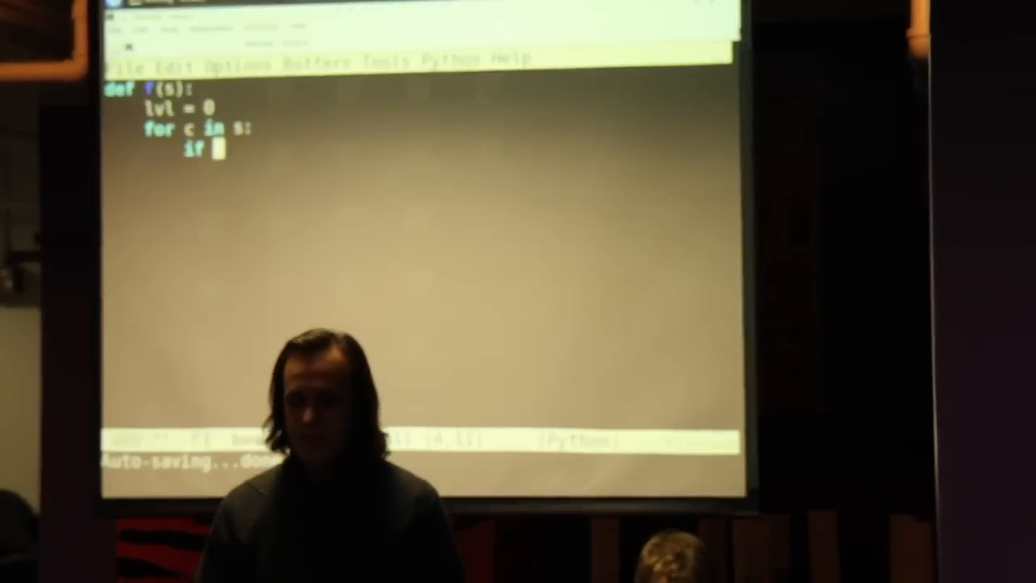
# Step: Write if c=="(": with the body lvl+=1 so opening parentheses raise the level
pyautogui.write('c')
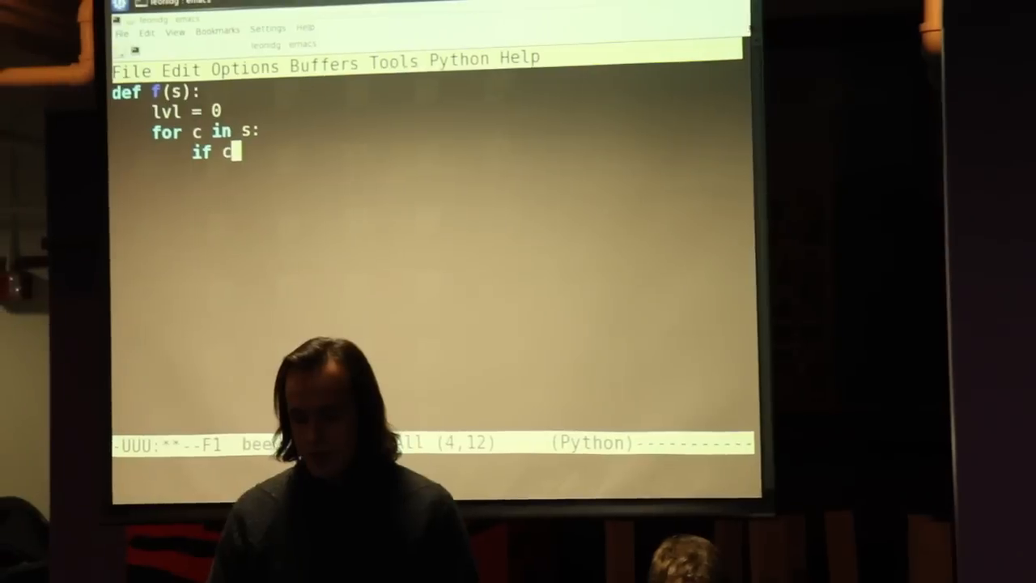
pyautogui.write('==')
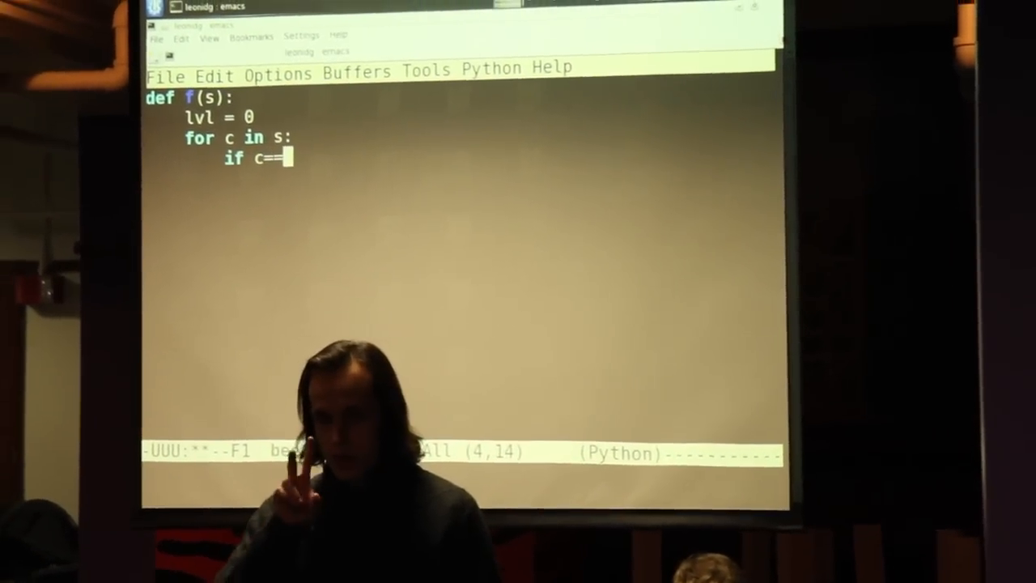
pyautogui.write('"')
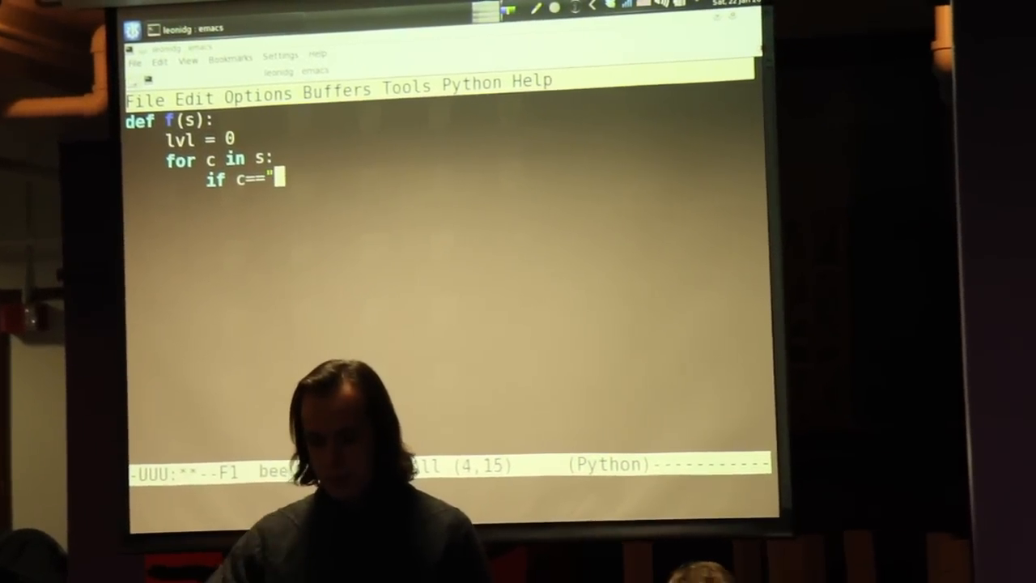
pyautogui.write('("')
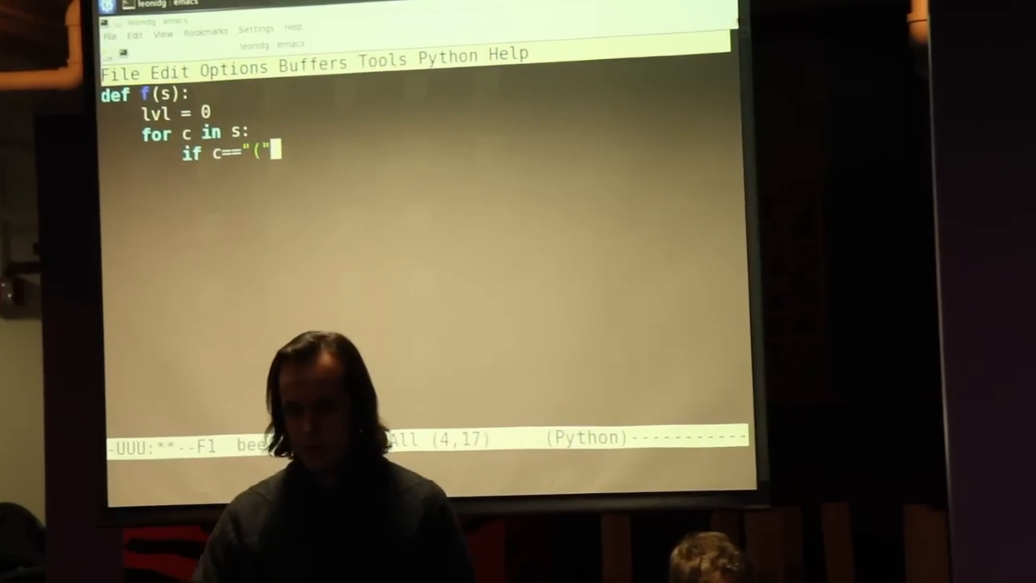
pyautogui.write(':')
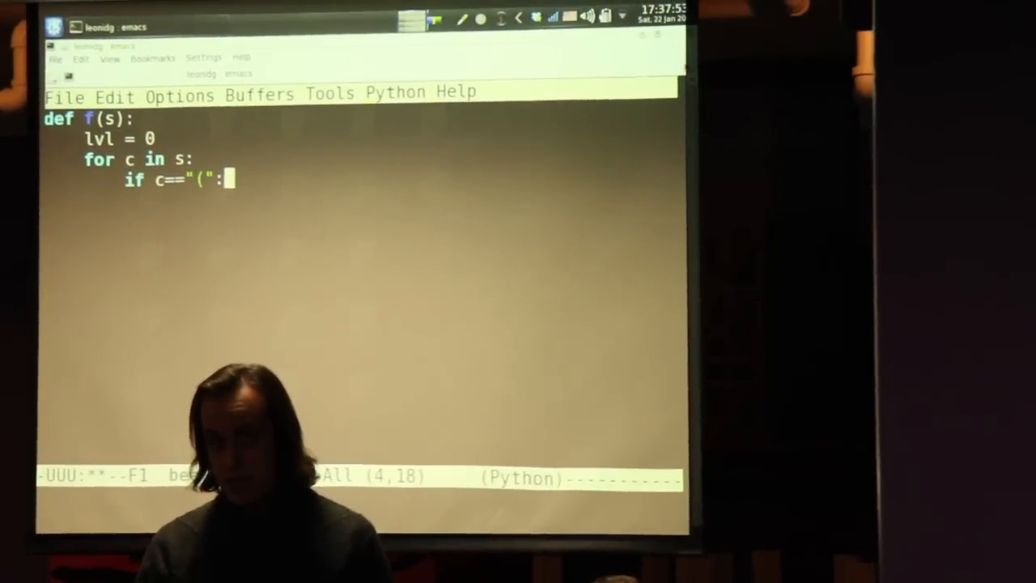
pyautogui.press('Return')
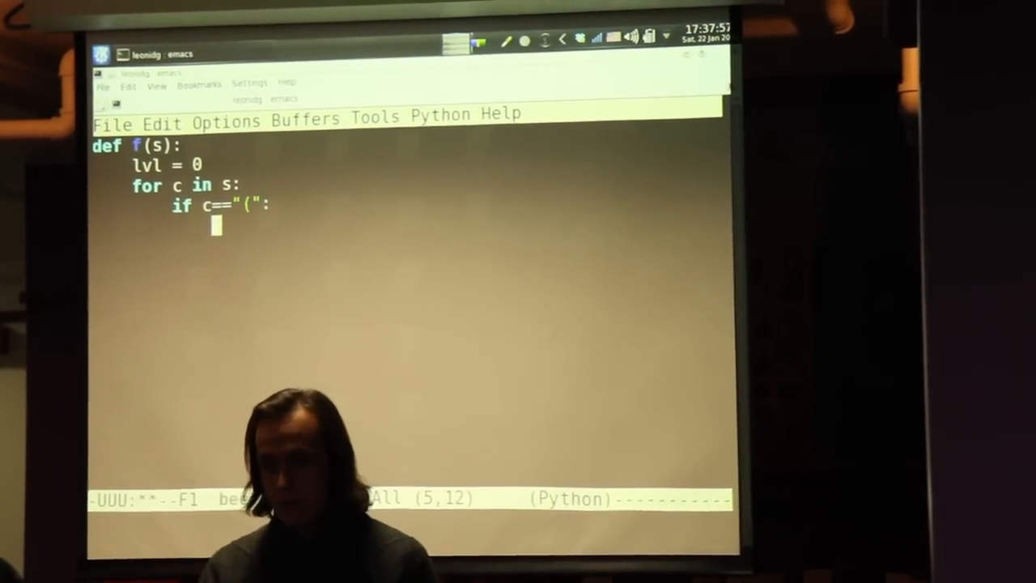
pyautogui.write('lvl')
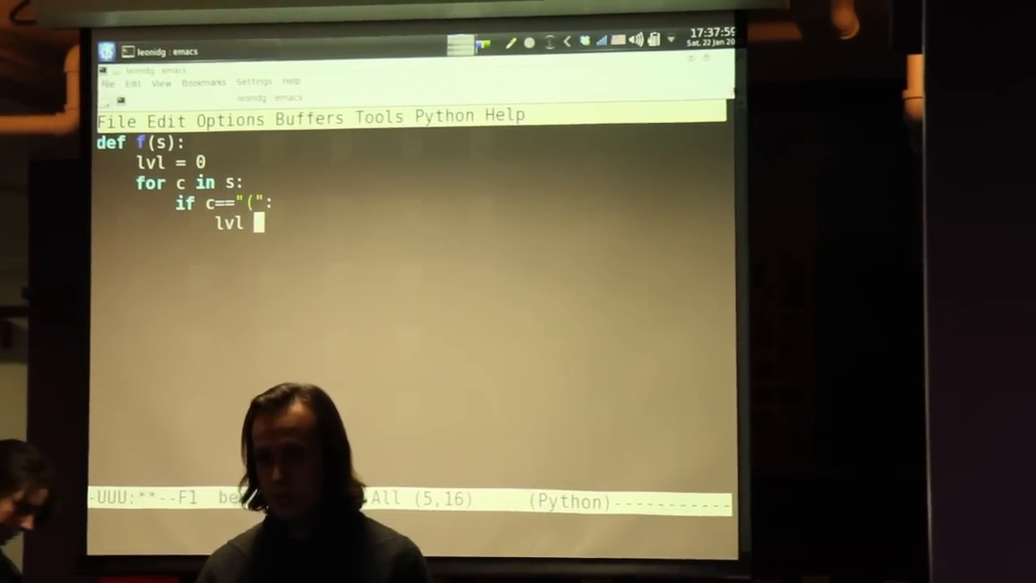
pyautogui.write('+=1')
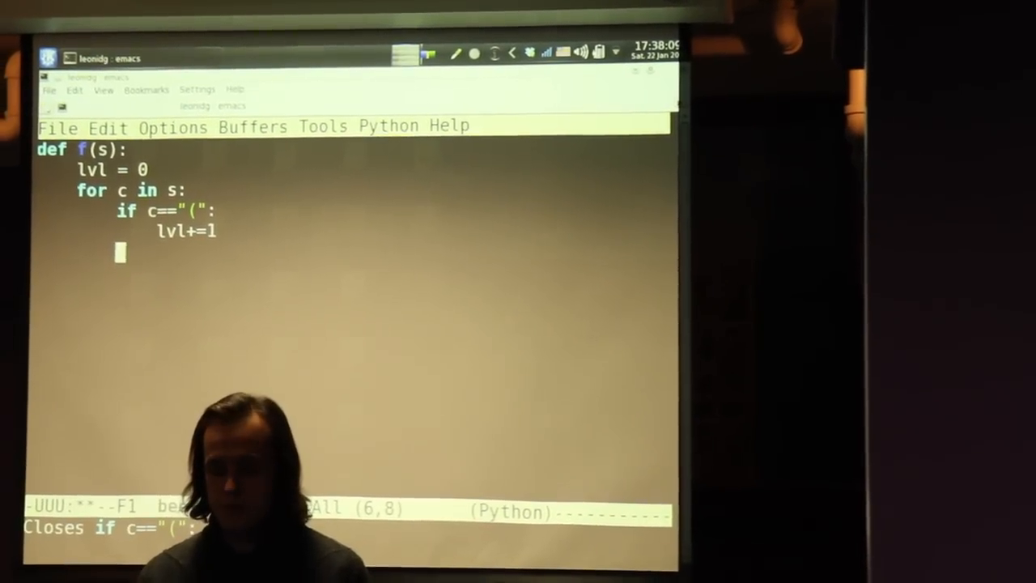
# Step: Write if c==")": with the body lvl-=1 so closing parentheses lower the level
pyautogui.write('i')
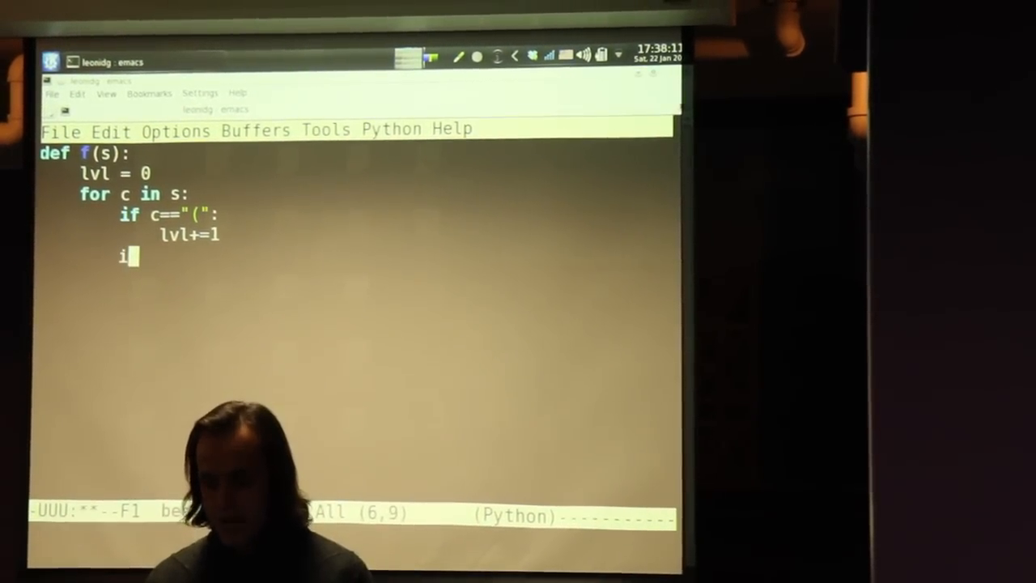
pyautogui.write('f')
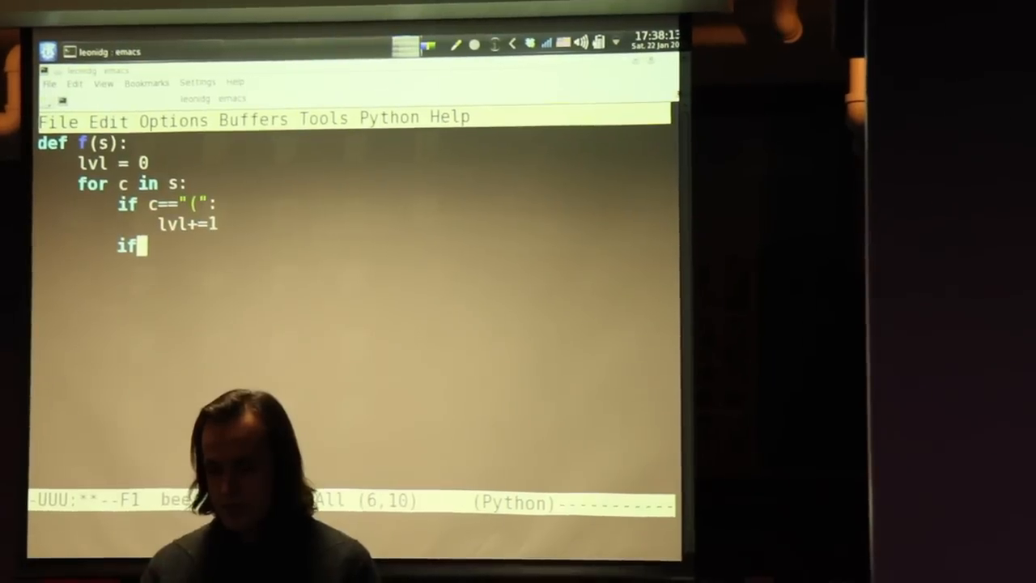
pyautogui.write('c=="')
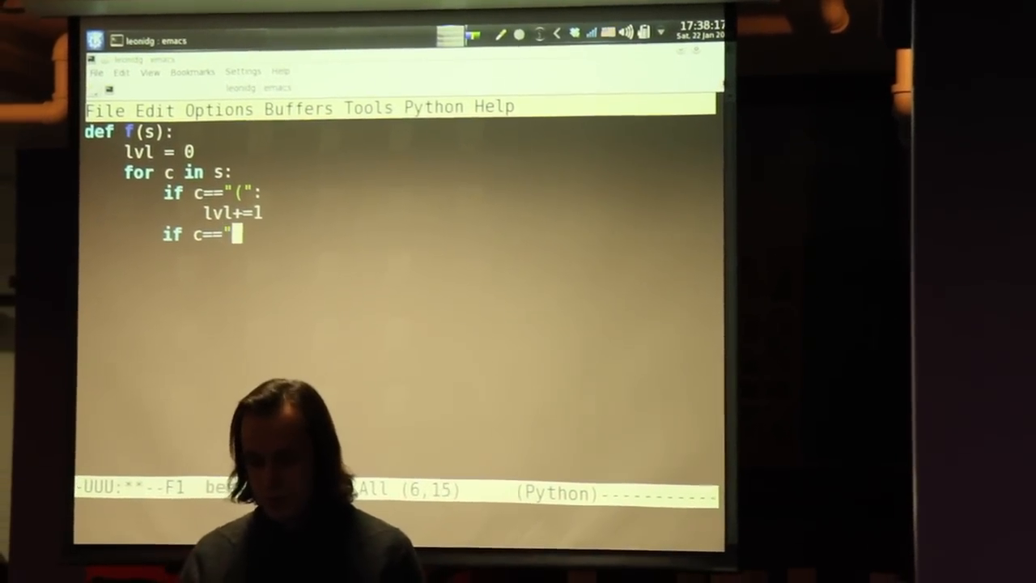
pyautogui.write(')":')
pyautogui.click(400, 254)
pyautogui.write('lvl-')
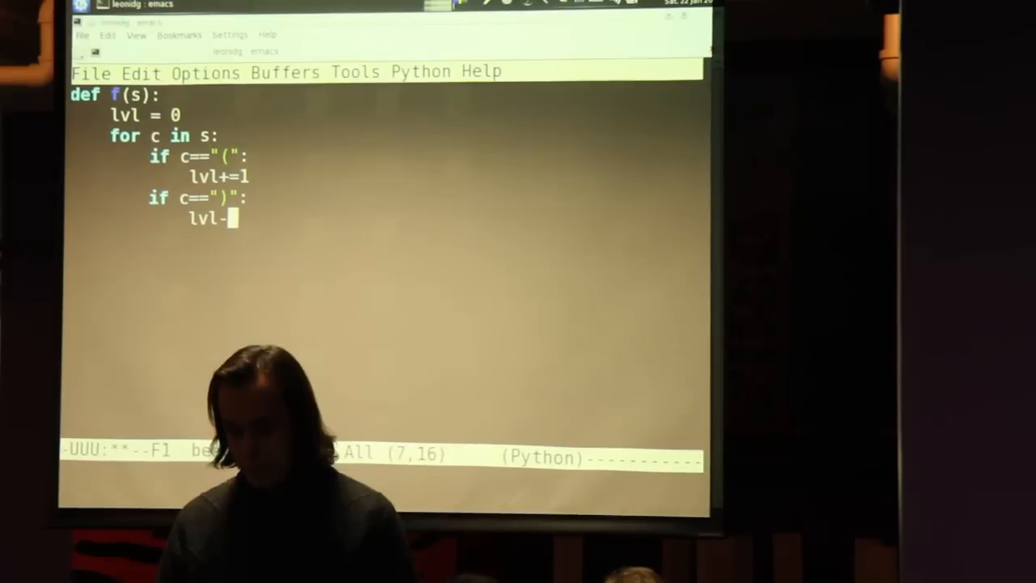
pyautogui.write('=1')
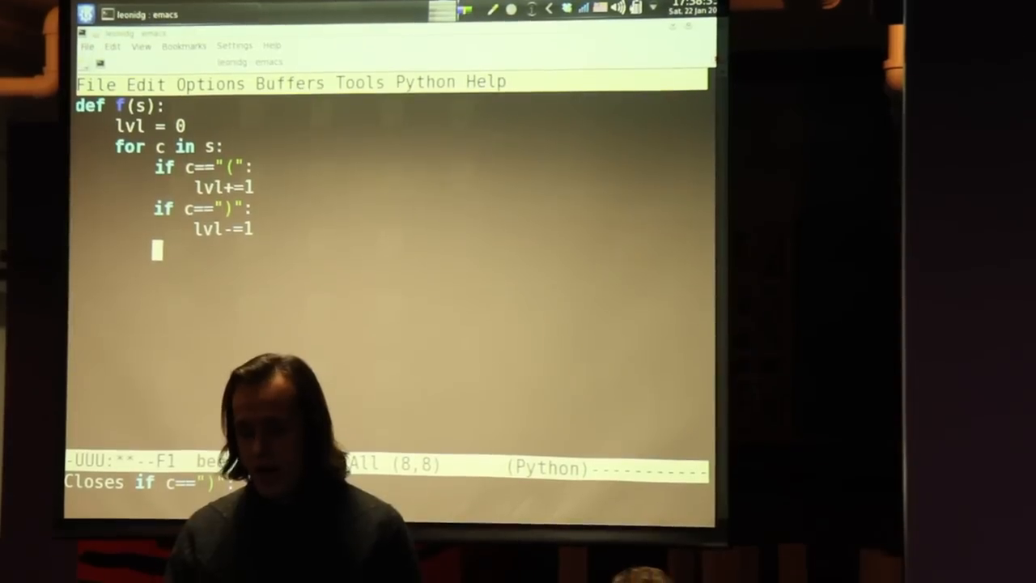
# Step: Inside the loop, return False as soon as lvl<0
pyautogui.write('if')
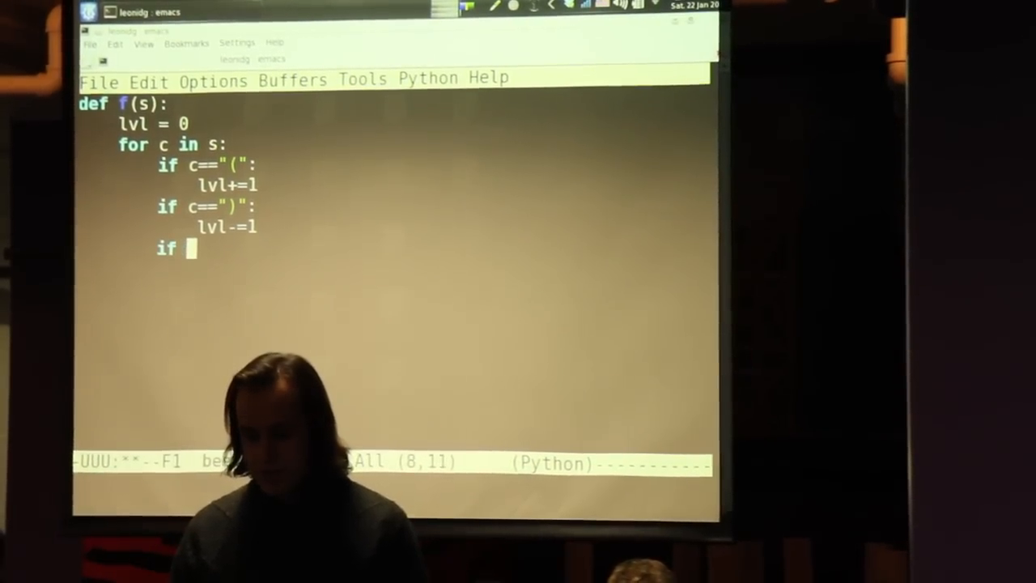
pyautogui.write('lvl')
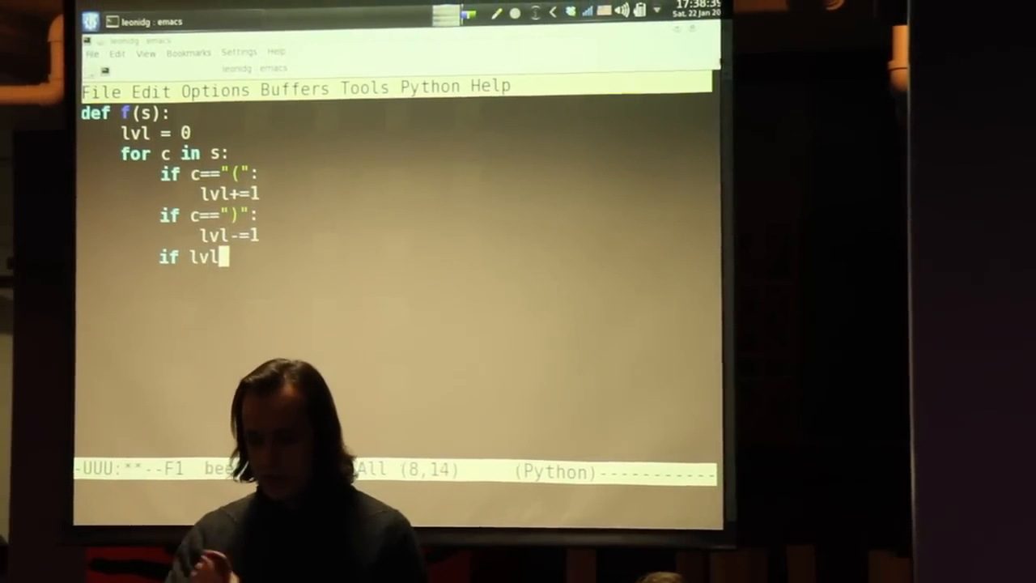
pyautogui.write('<')
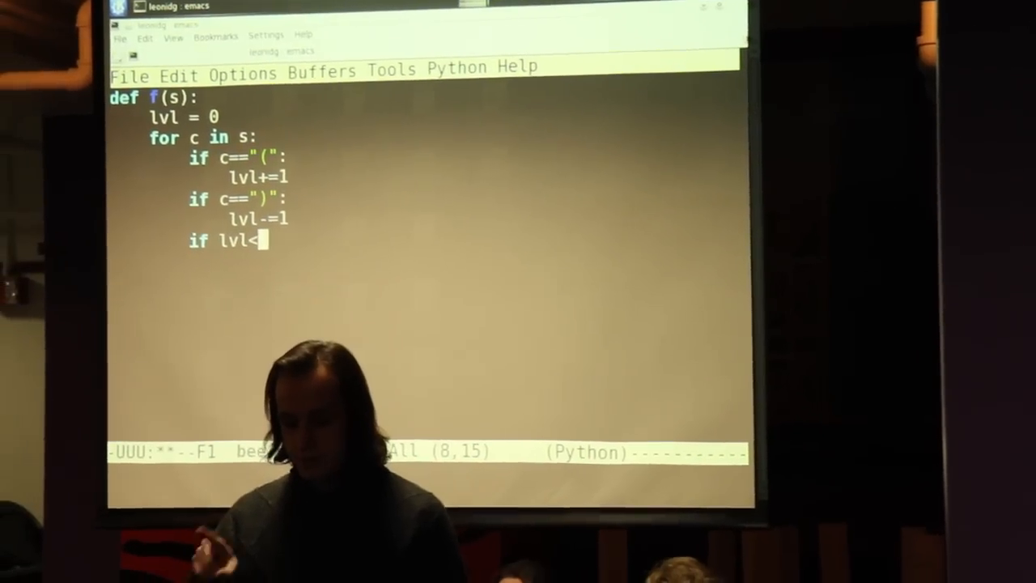
pyautogui.write('0')
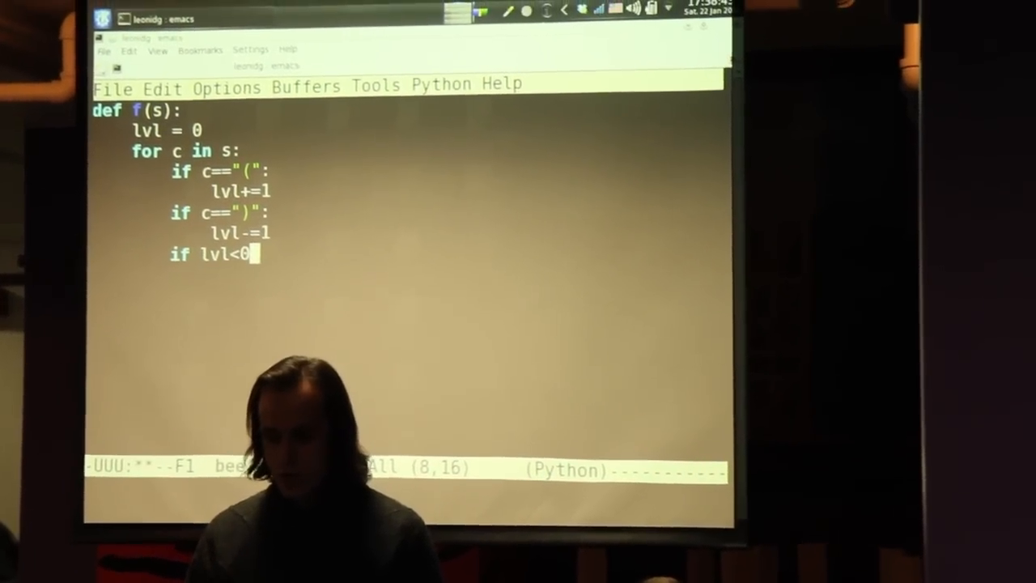
pyautogui.write(':')
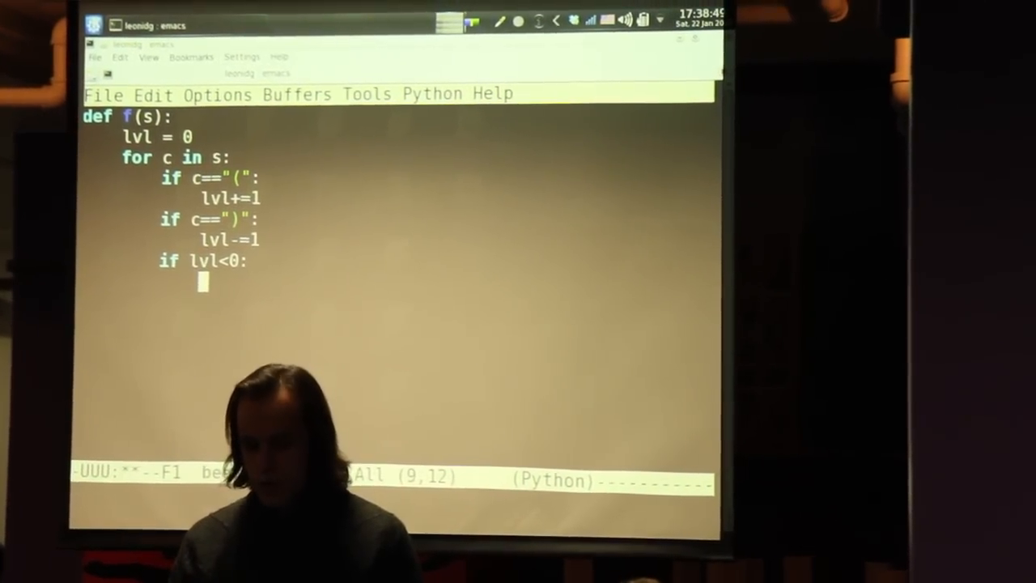
pyautogui.write('return')
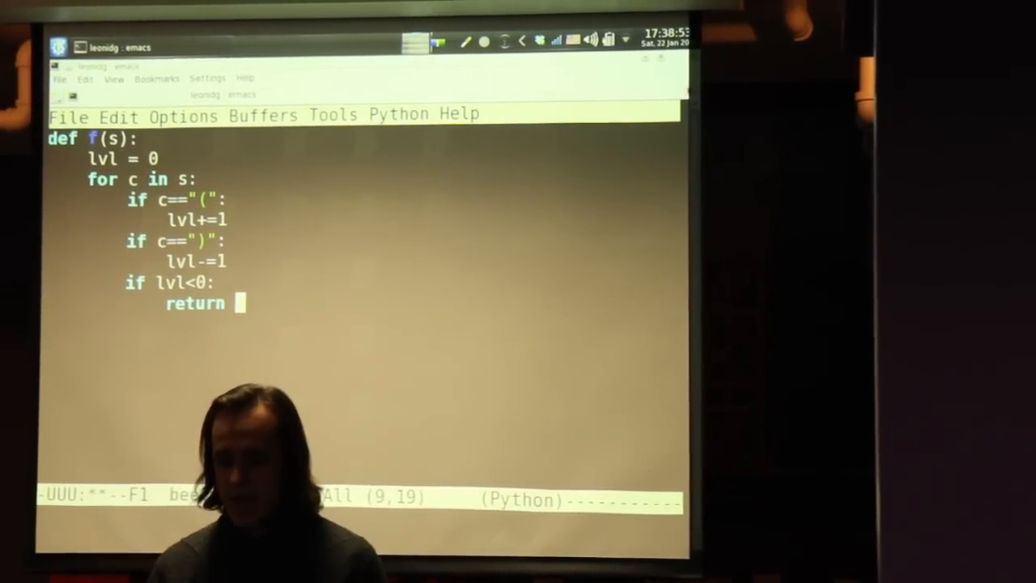
pyautogui.write('F')
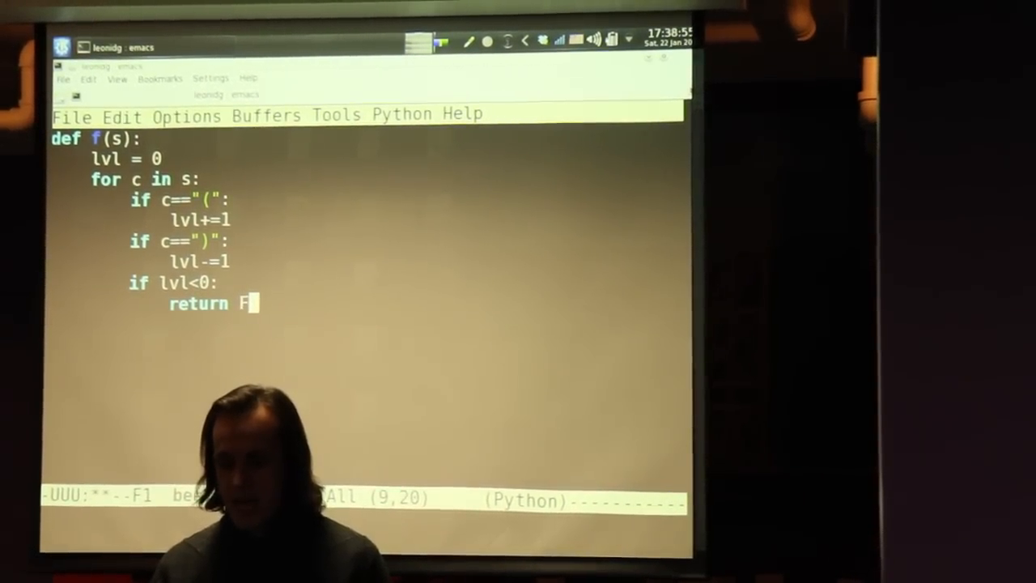
pyautogui.write('alse')
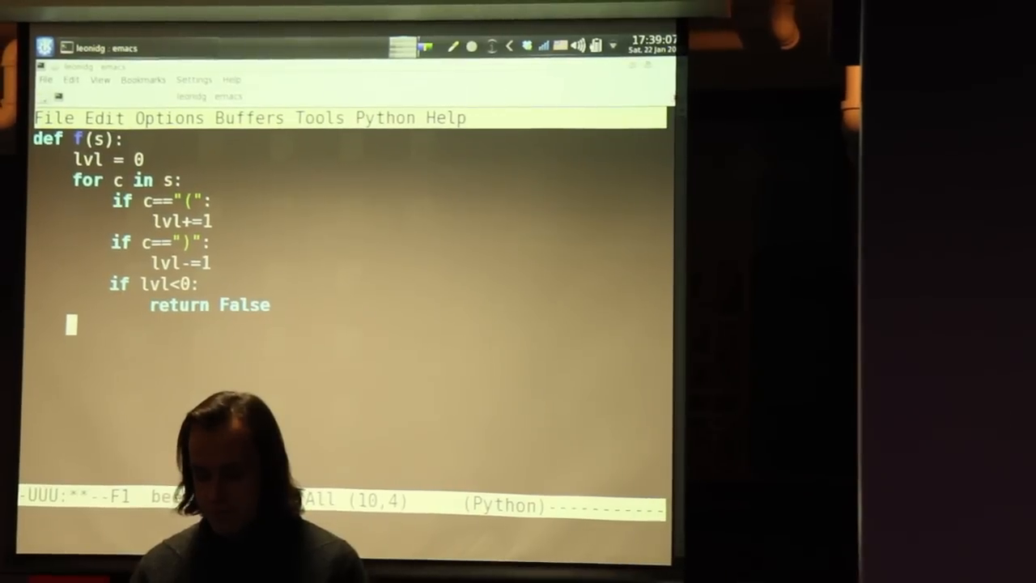
# Step: After the loop, return True when lvl==0
pyautogui.write('if')
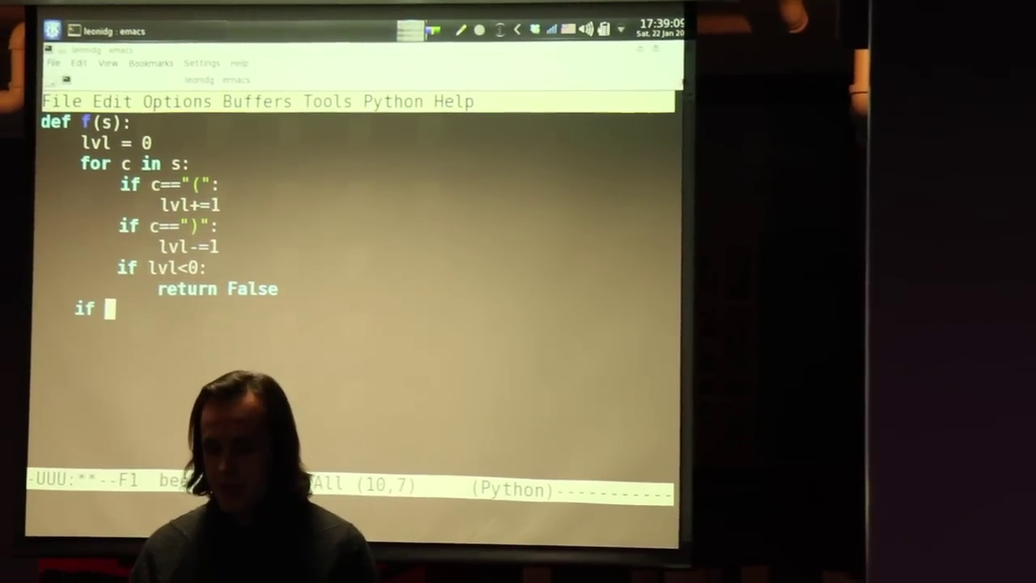
pyautogui.write('lvl')
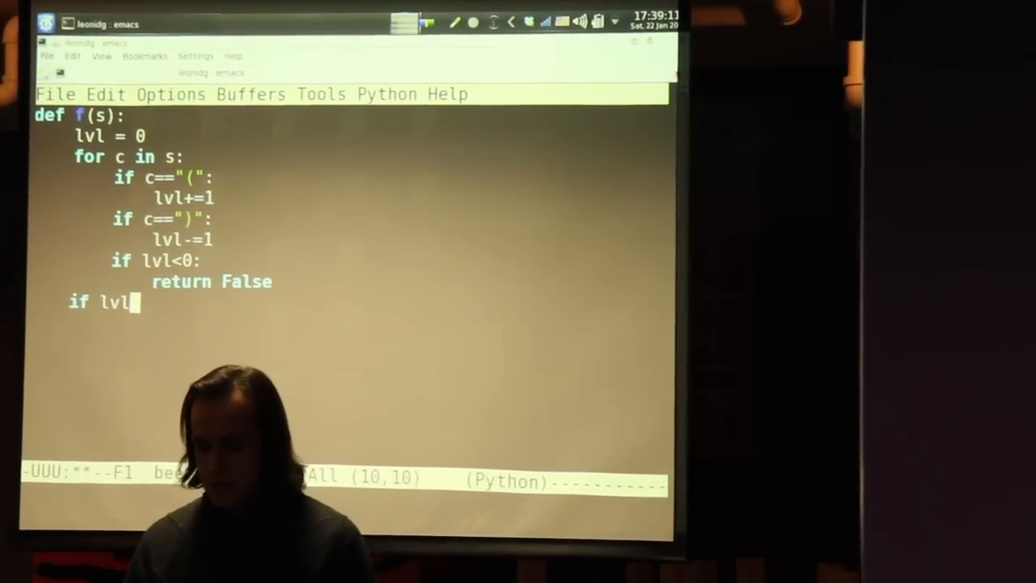
pyautogui.write('==')
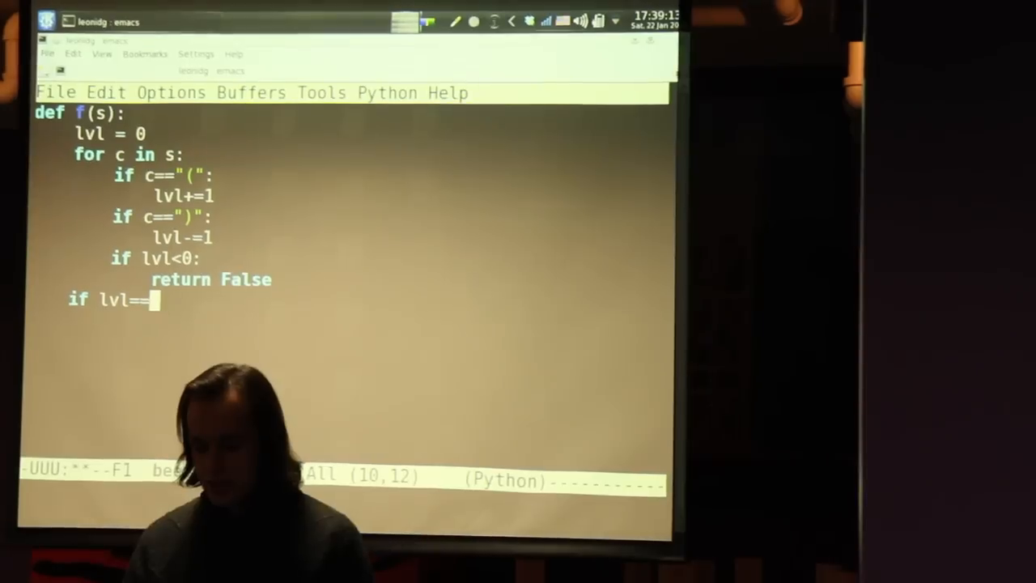
pyautogui.write('0')
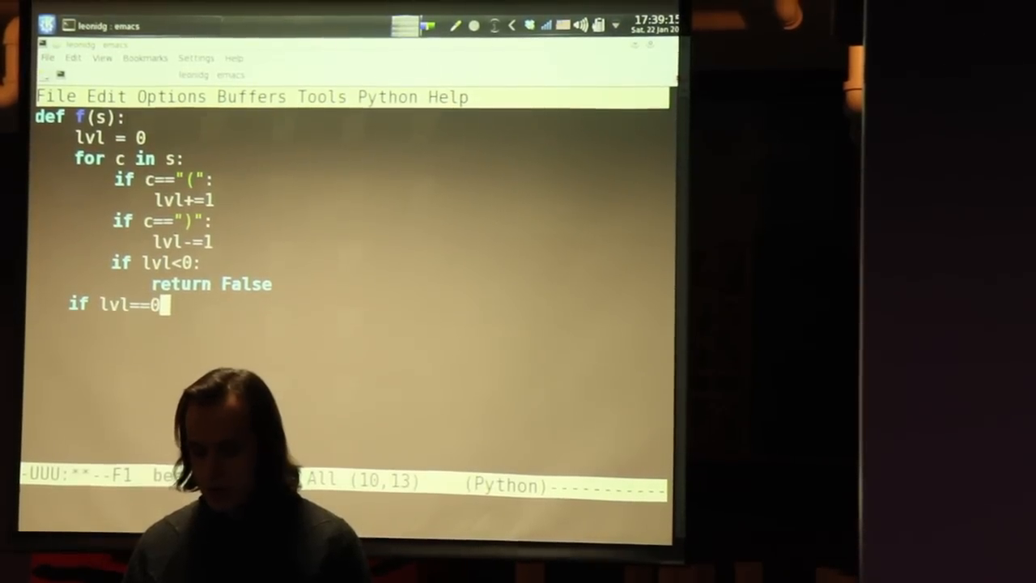
pyautogui.write(':')
pyautogui.write('return')
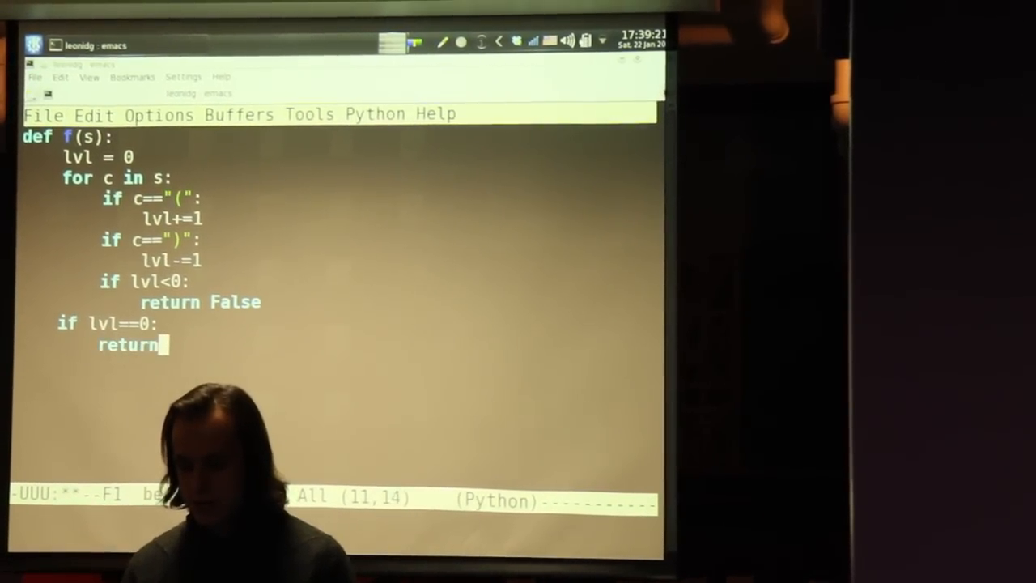
pyautogui.write('Tru')
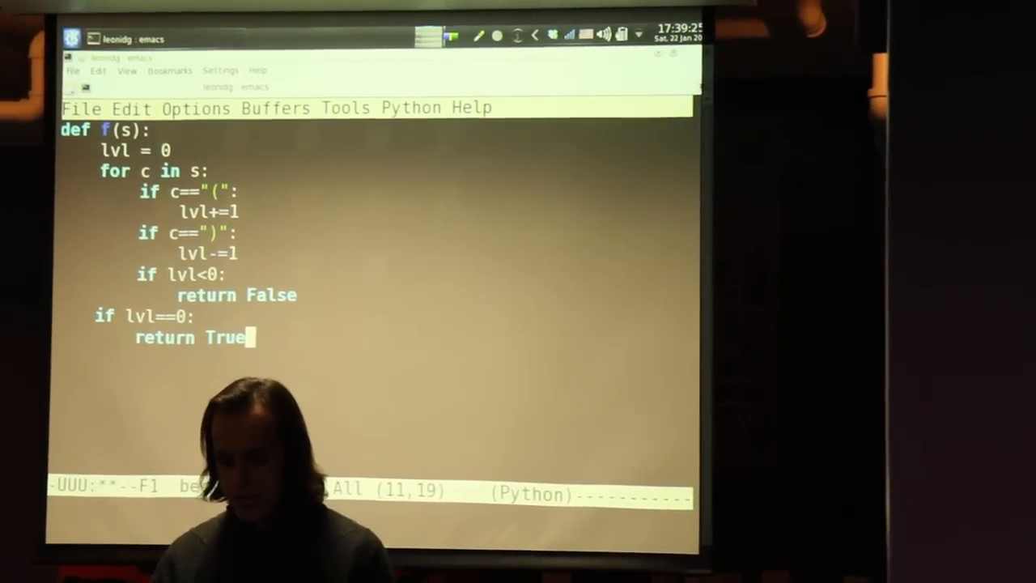
# Step: Add the else branch that returns False
pyautogui.write('else:')
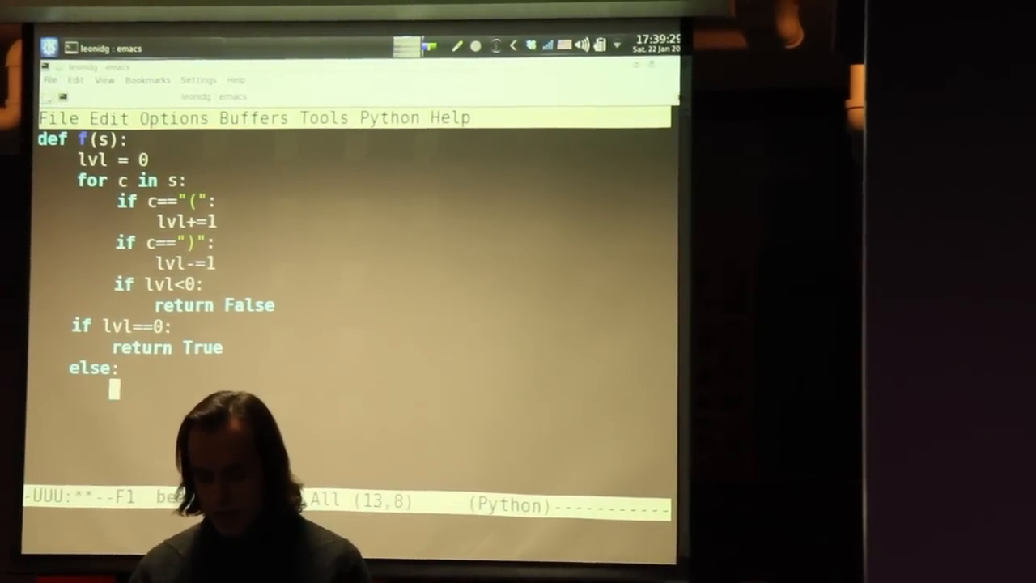
pyautogui.write('return')
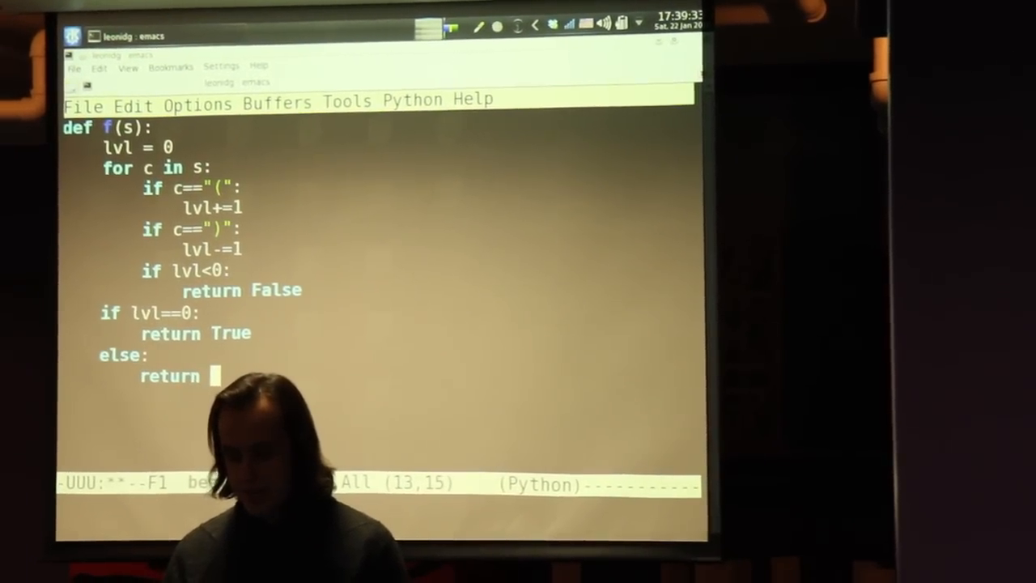
pyautogui.write('Fal')
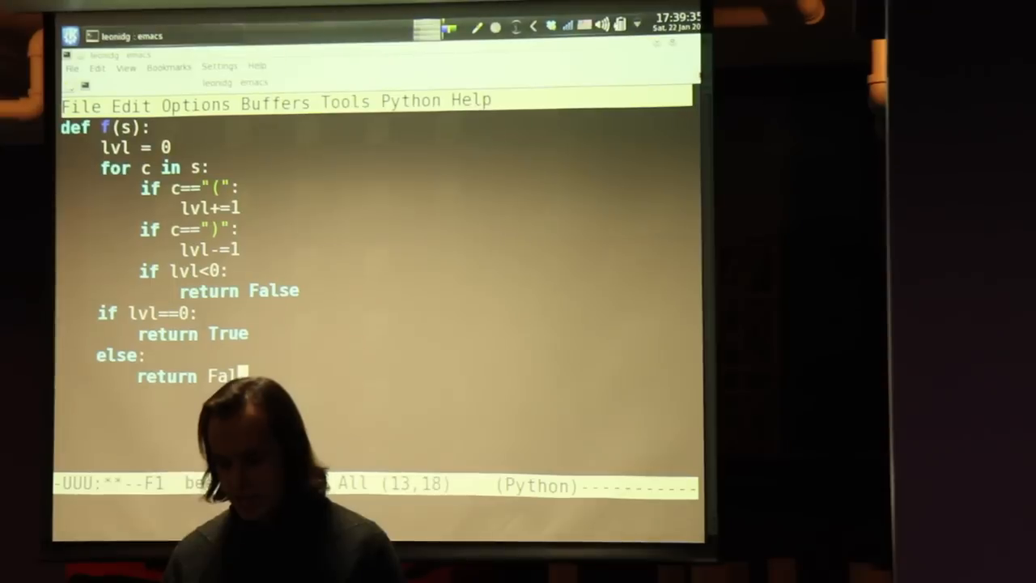
pyautogui.write('se')
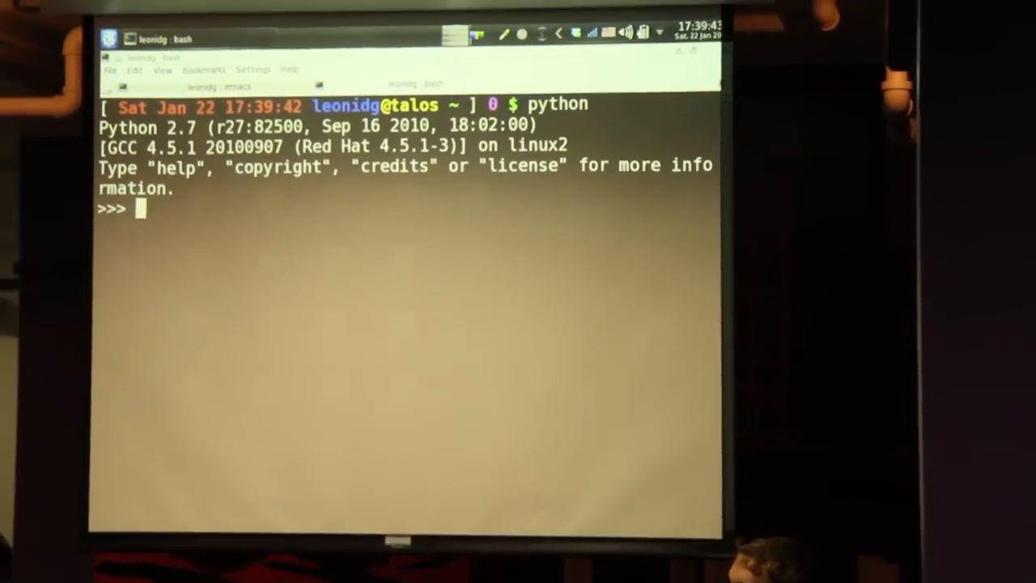
# Step: Import f from bee in the Python prompt and call f("()") on a balanced string
pyautogui.write('from bee import')
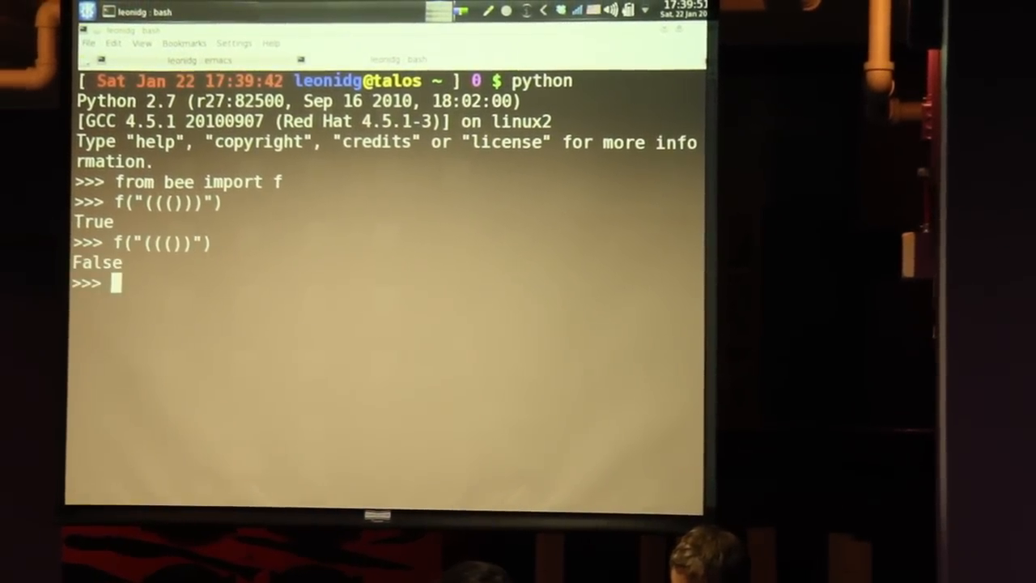
pyautogui.write('f("()")')
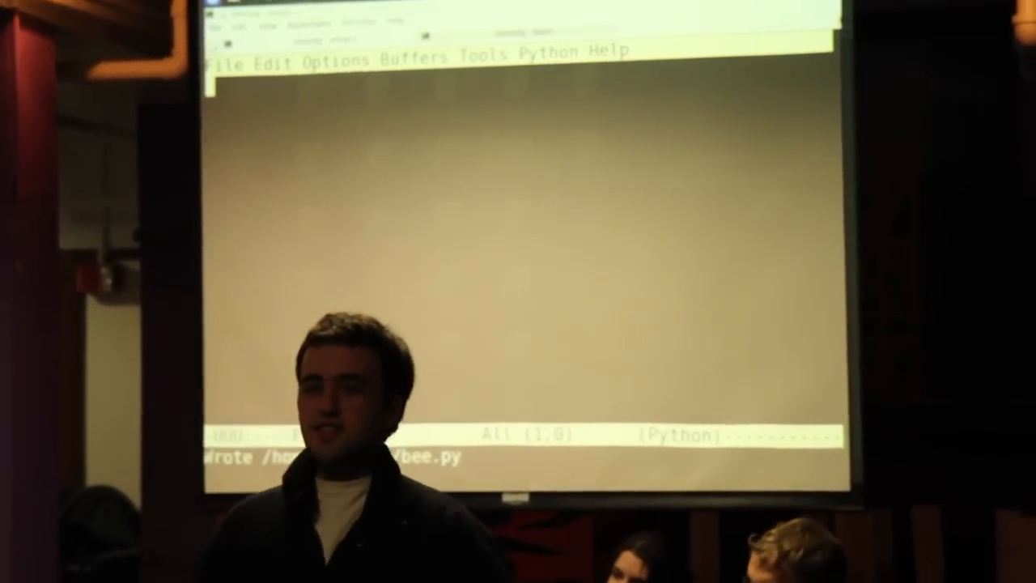
# Step: Define the new def f(s): with counters p1 = 0 and p2 = 0
pyautogui.write('def')
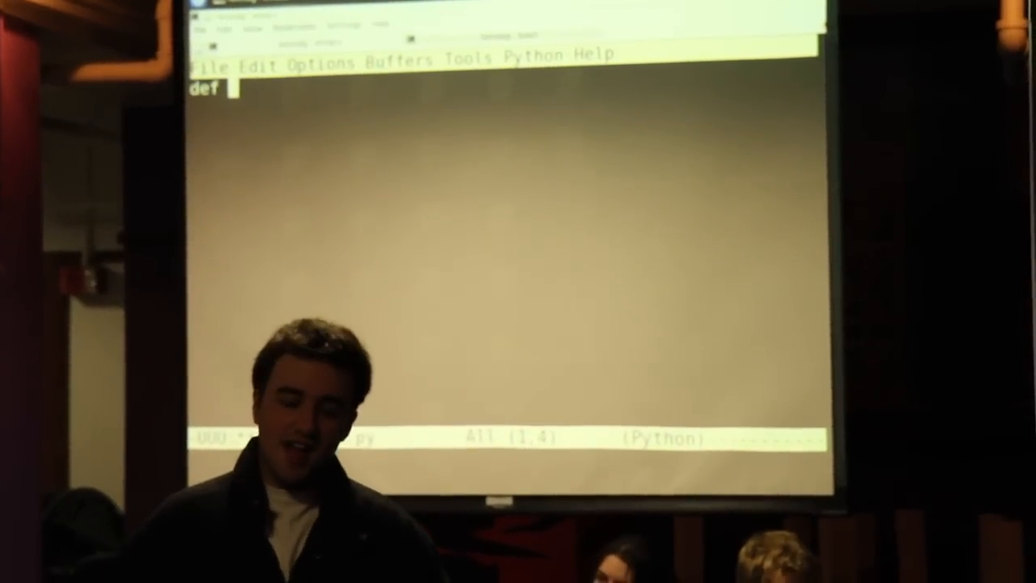
pyautogui.write('f(s):')
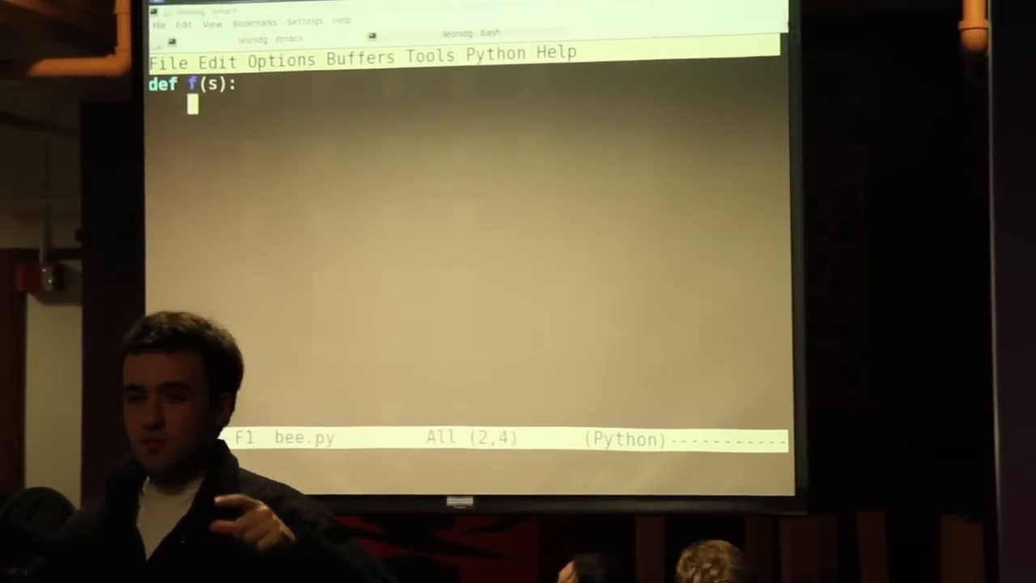
pyautogui.write('p1')
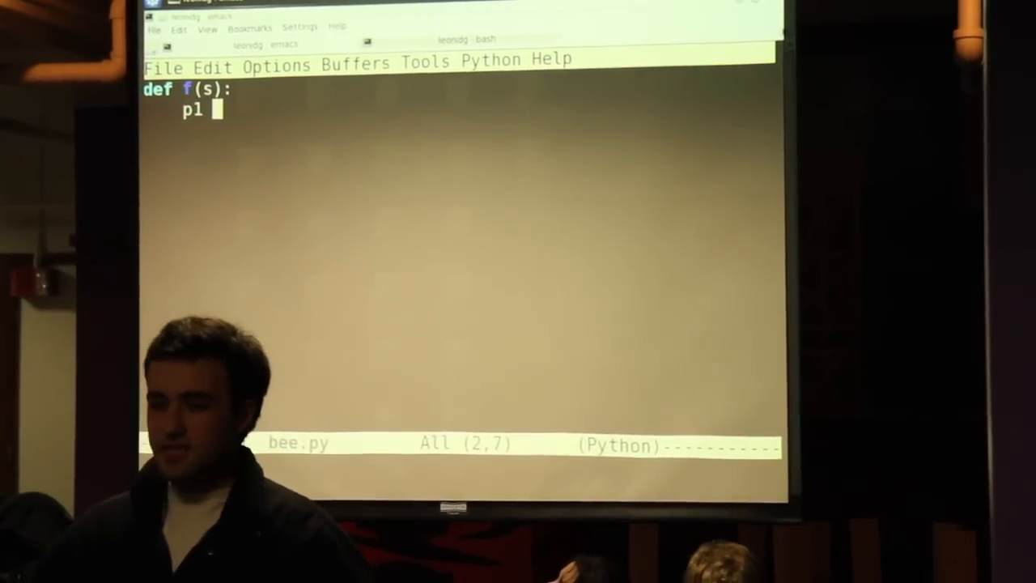
pyautogui.press('Return')
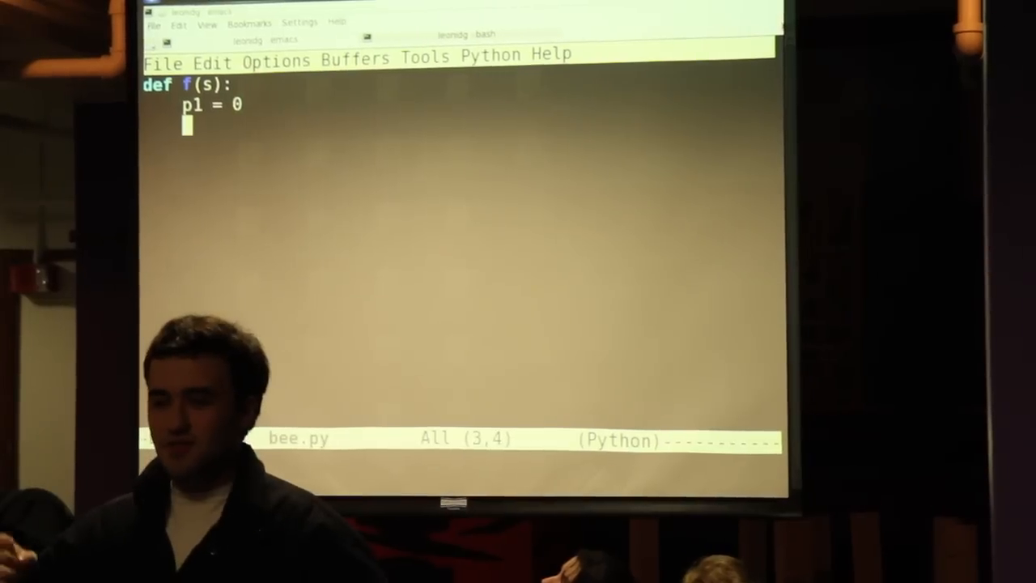
pyautogui.write('p2 =')
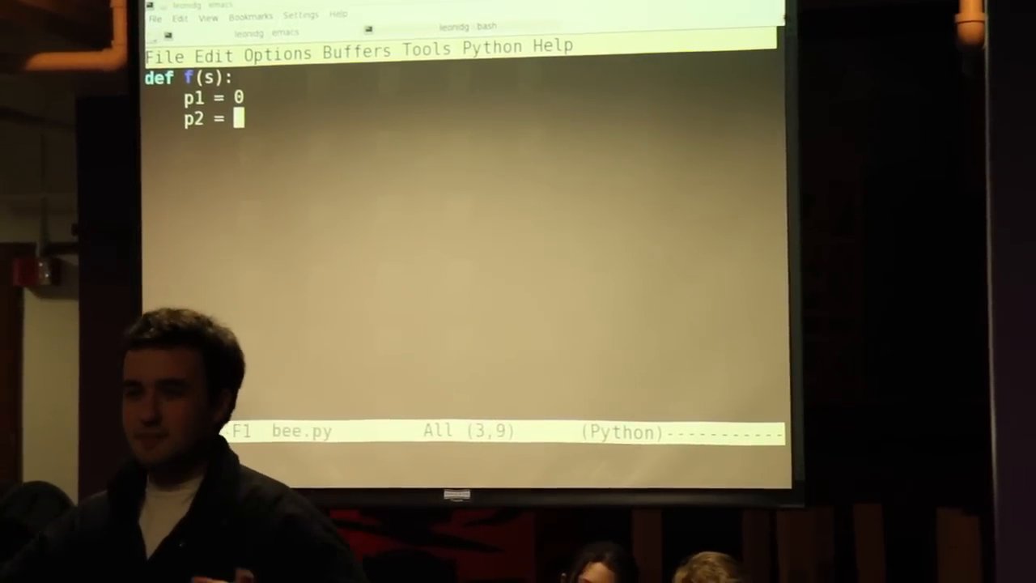
pyautogui.write('0')
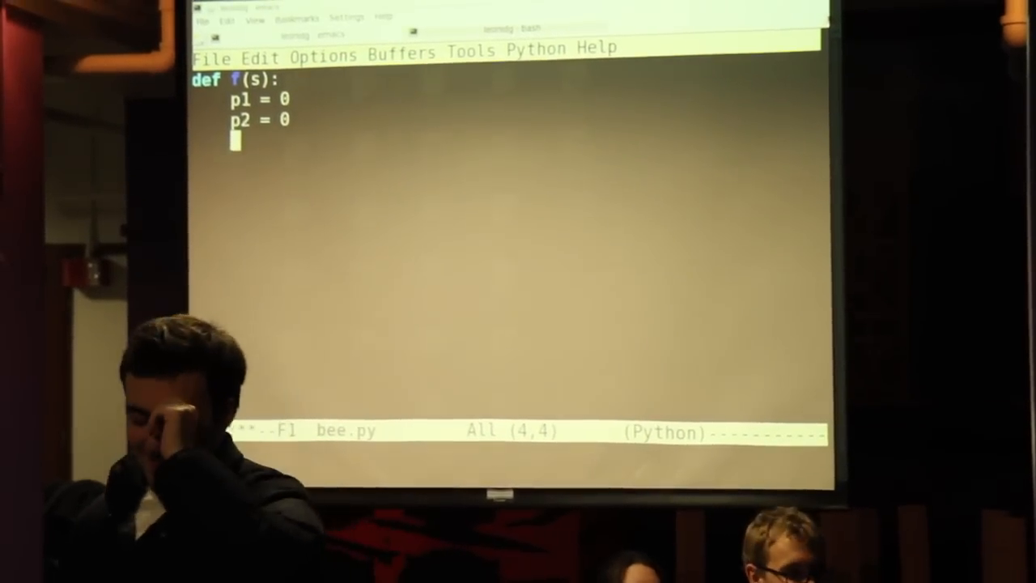
# Step: Write for x in s: with if x == "(": incrementing p1 by 1
pyautogui.write('for x in')
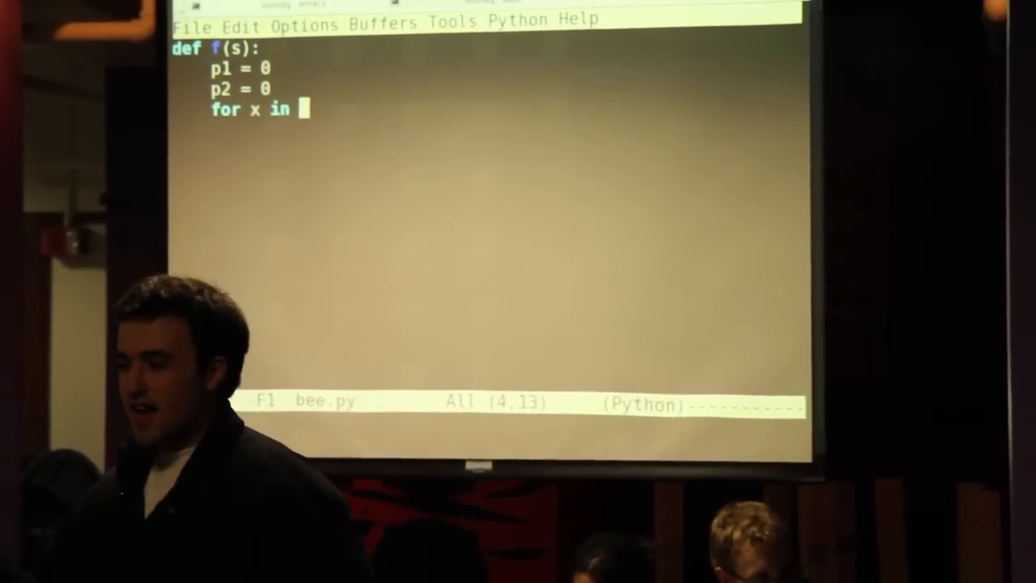
pyautogui.write('s:')
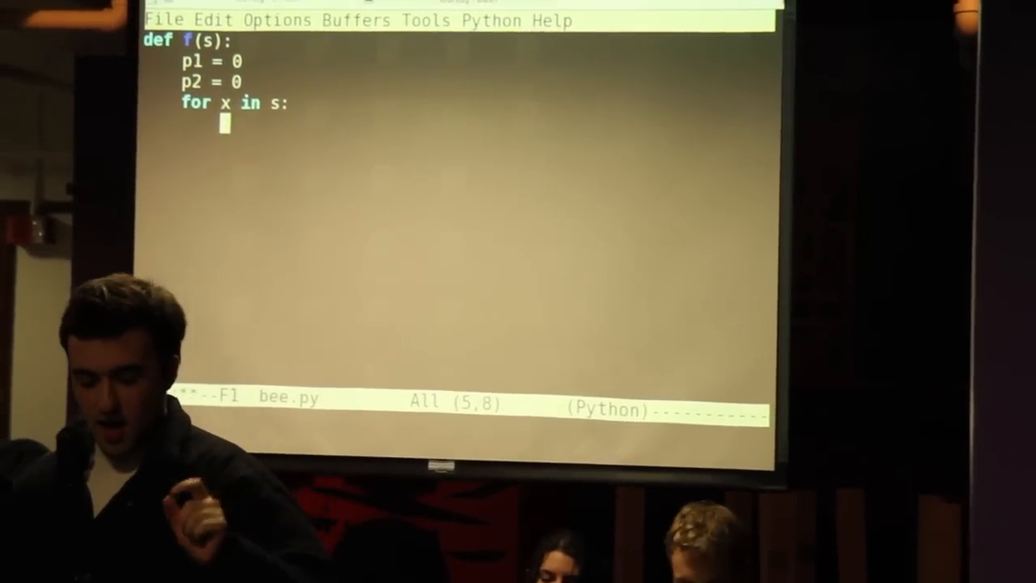
pyautogui.write('if')
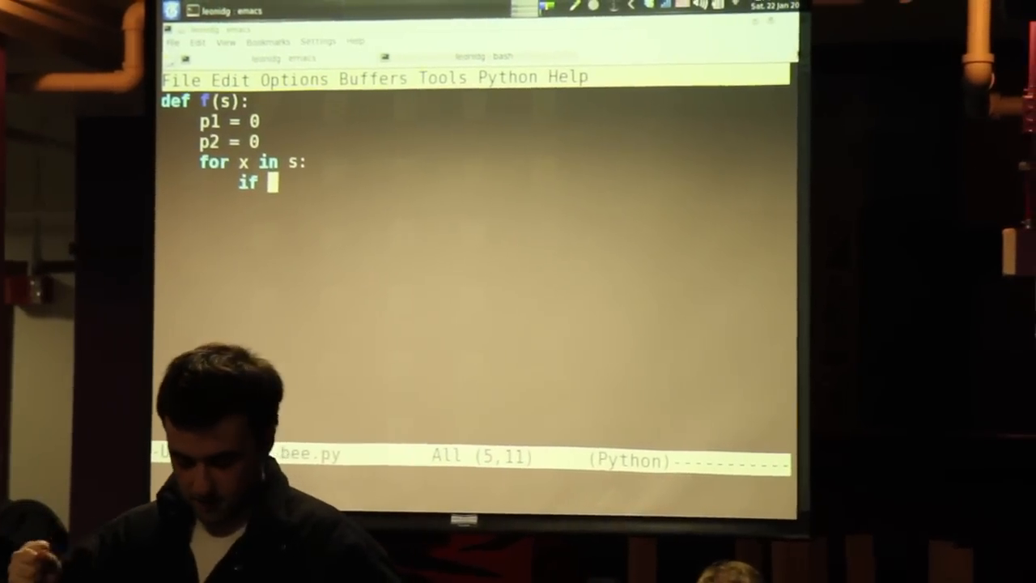
pyautogui.write('x')
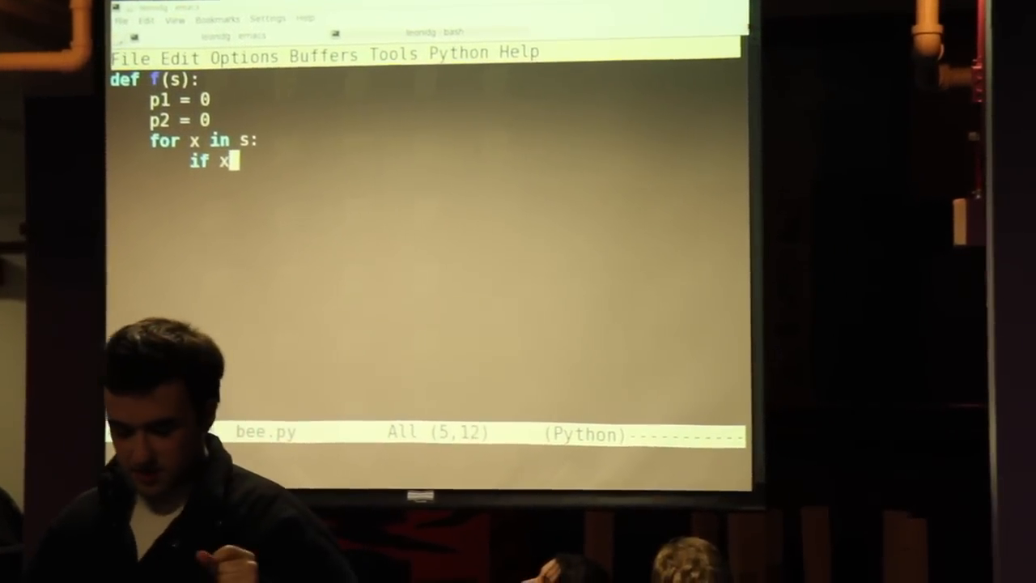
pyautogui.write('==')
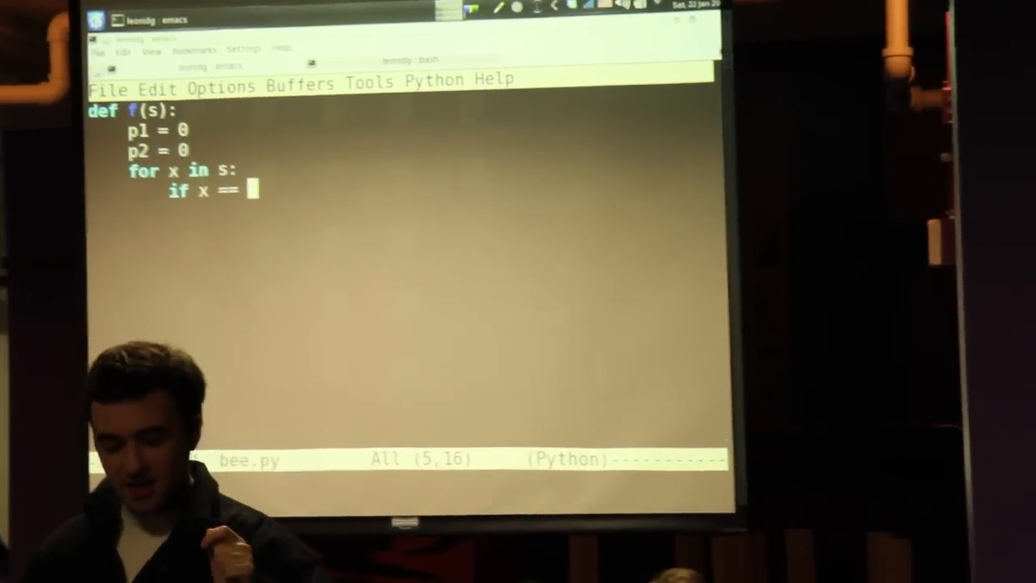
pyautogui.write('"(')
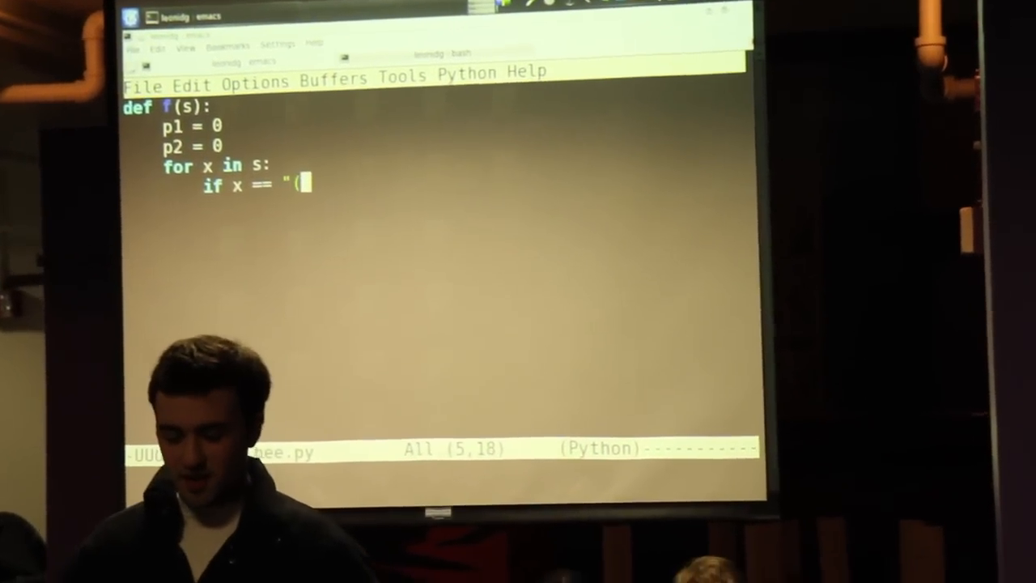
pyautogui.write('"":')
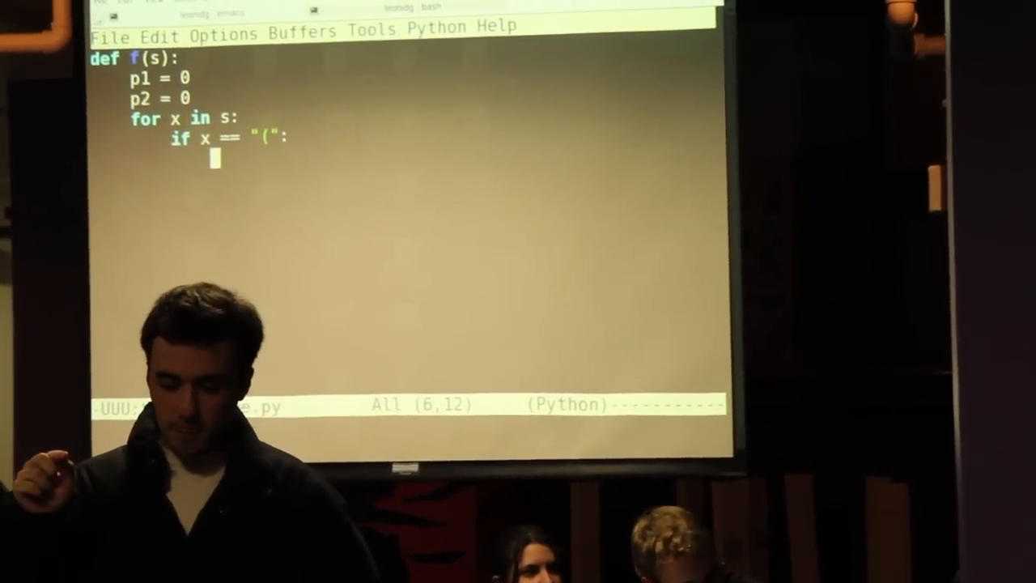
pyautogui.write('p1 = p1+1')
pyautogui.write('if')
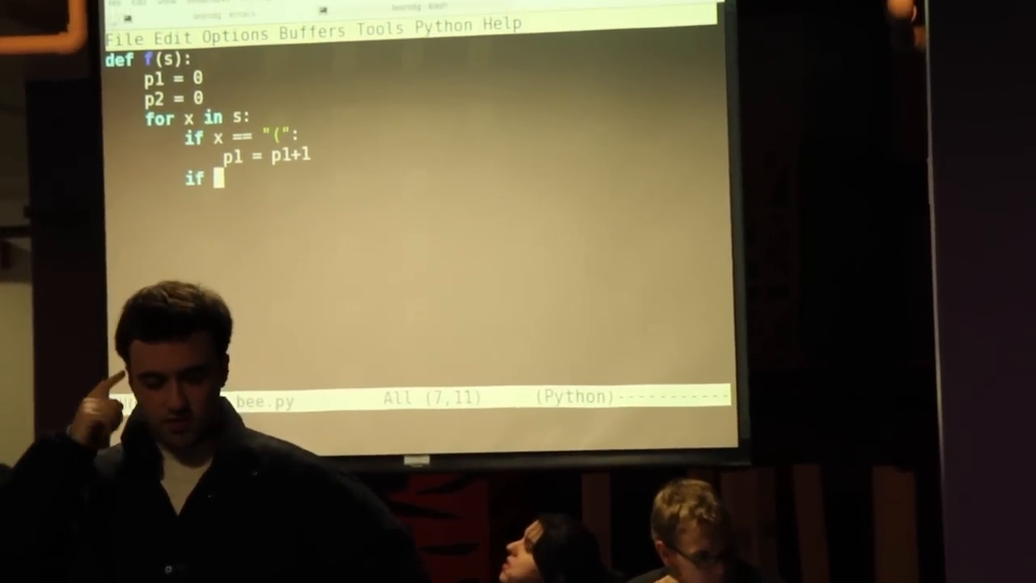
# Step: Write if x == ")": with the body p2 = p2+1 for closing parentheses
pyautogui.write('x == ")":')
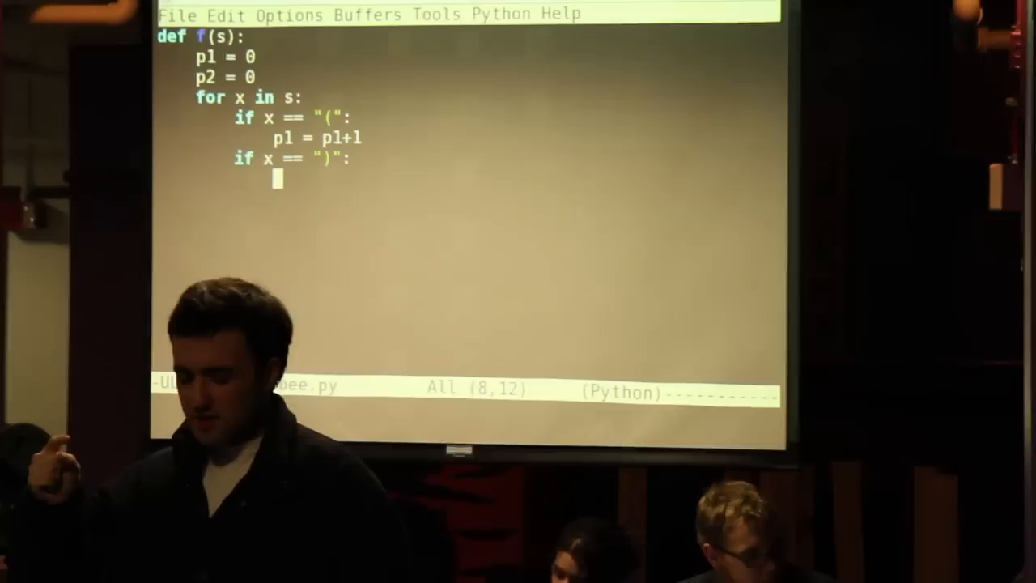
pyautogui.write('p2')
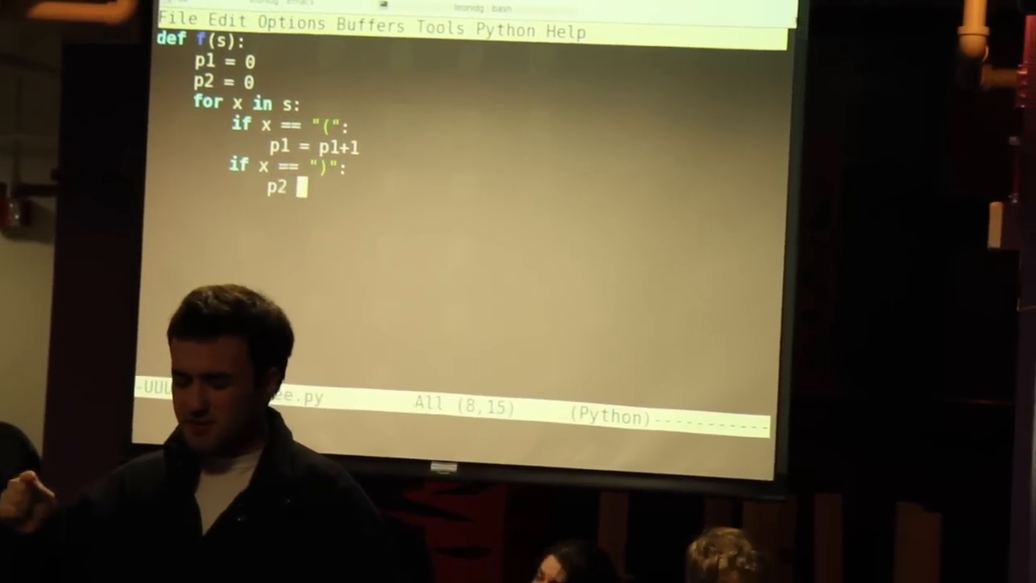
pyautogui.write('= p2+1')
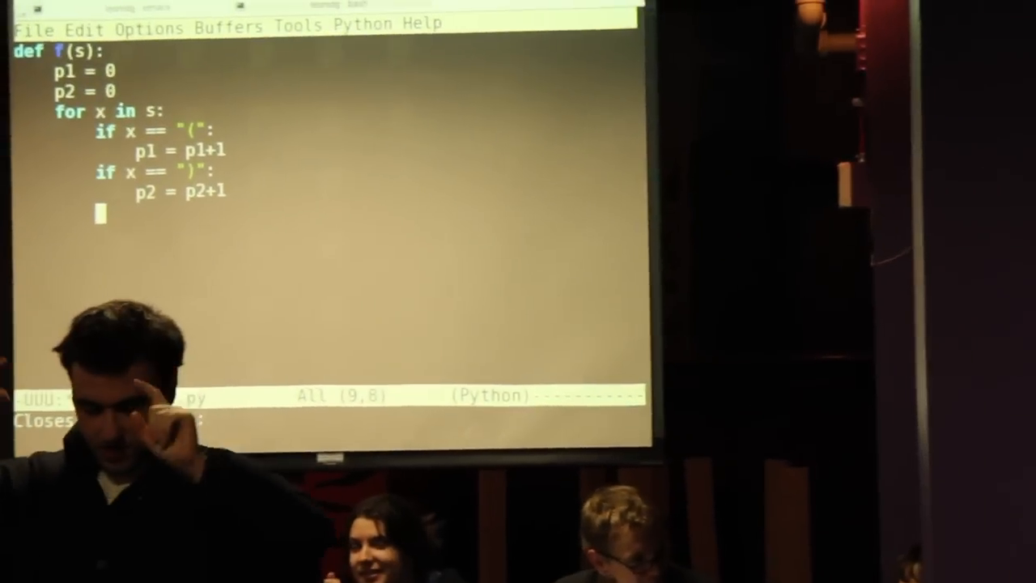
# Step: Inside the loop, return False when p1 < p2
pyautogui.write('if p1 < p2:')
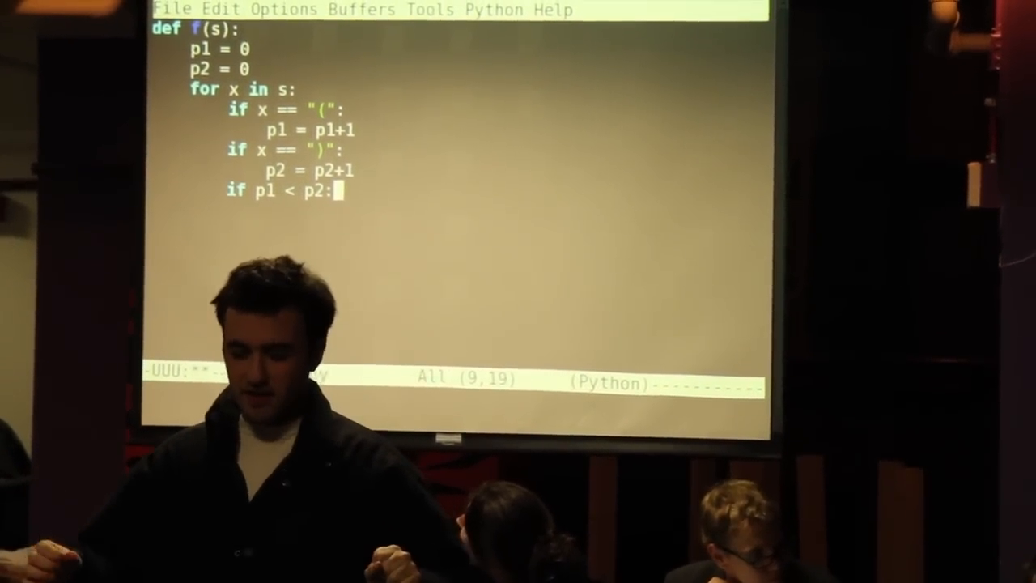
pyautogui.press('Return')
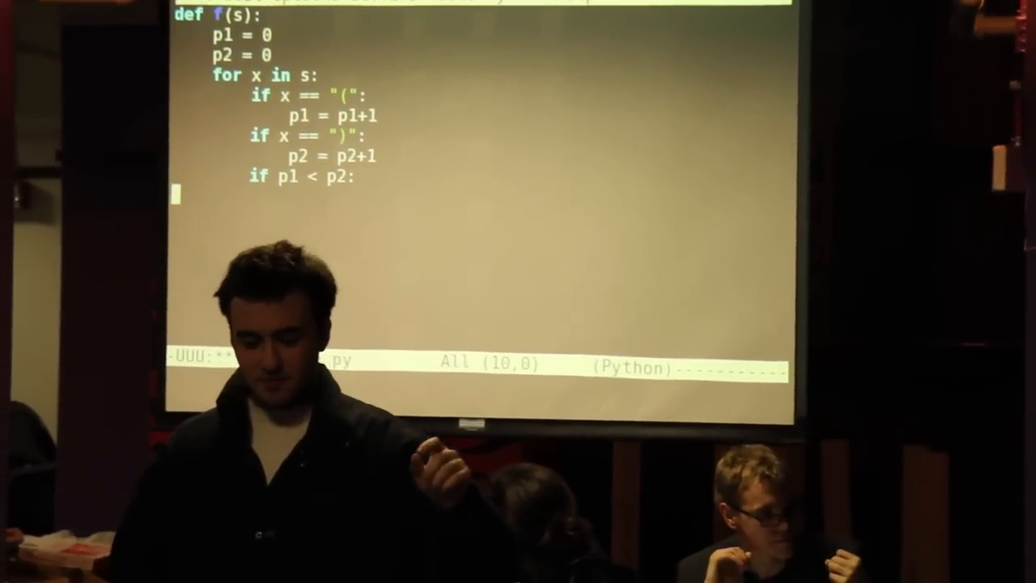
pyautogui.write('return')
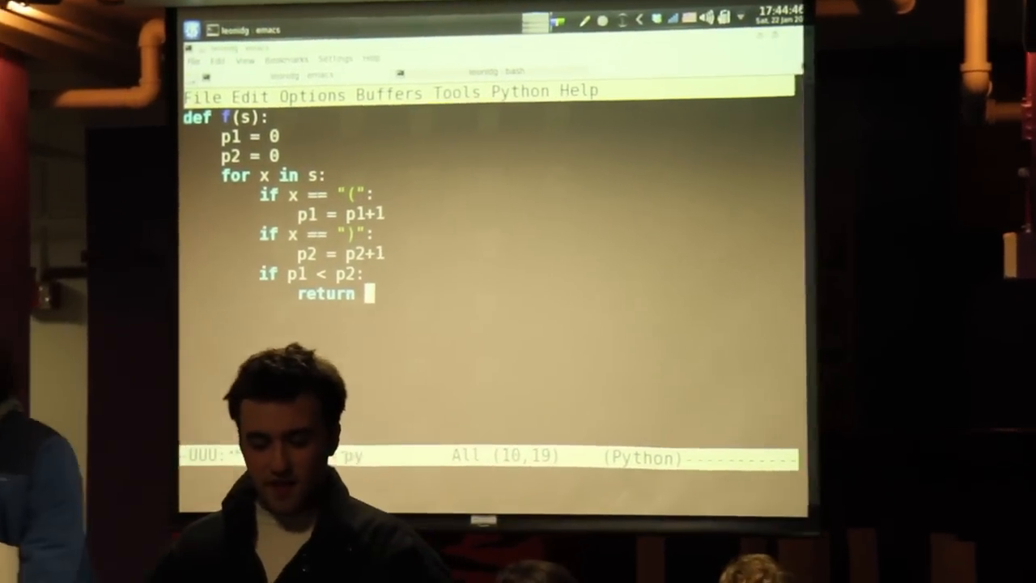
pyautogui.write('False')
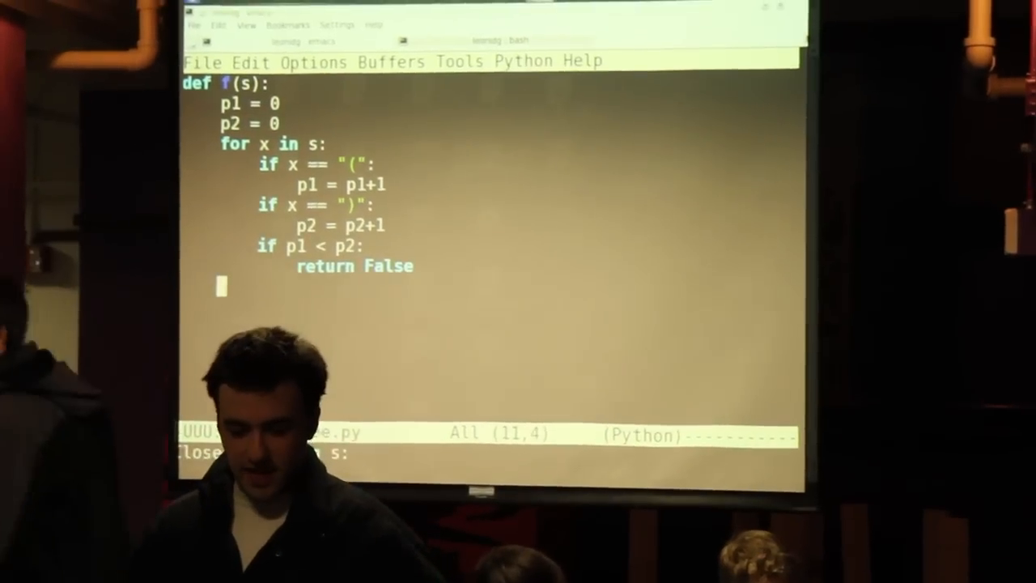
# Step: End the function with return True after the loop
pyautogui.write('ret')
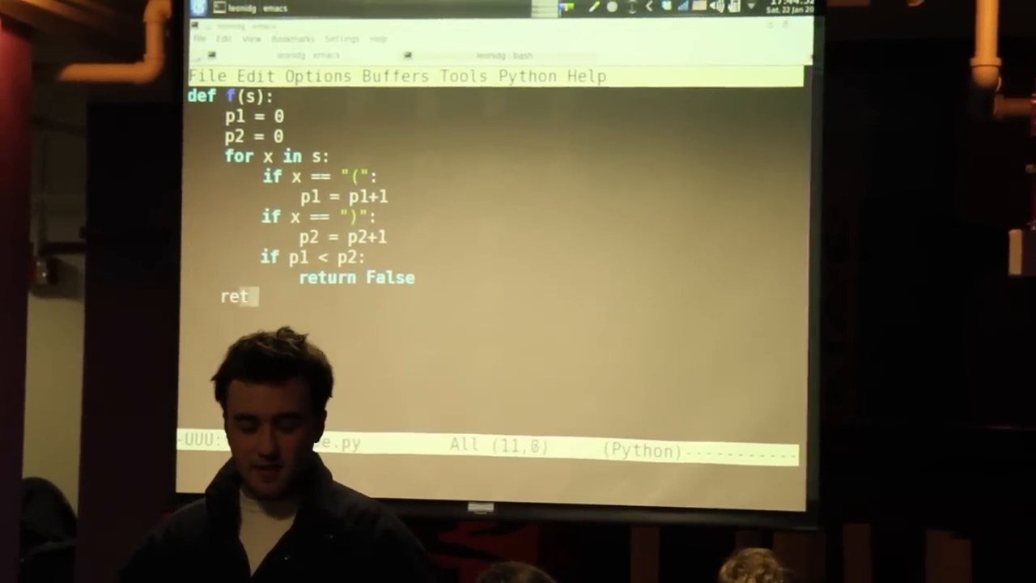
pyautogui.write('urn True')
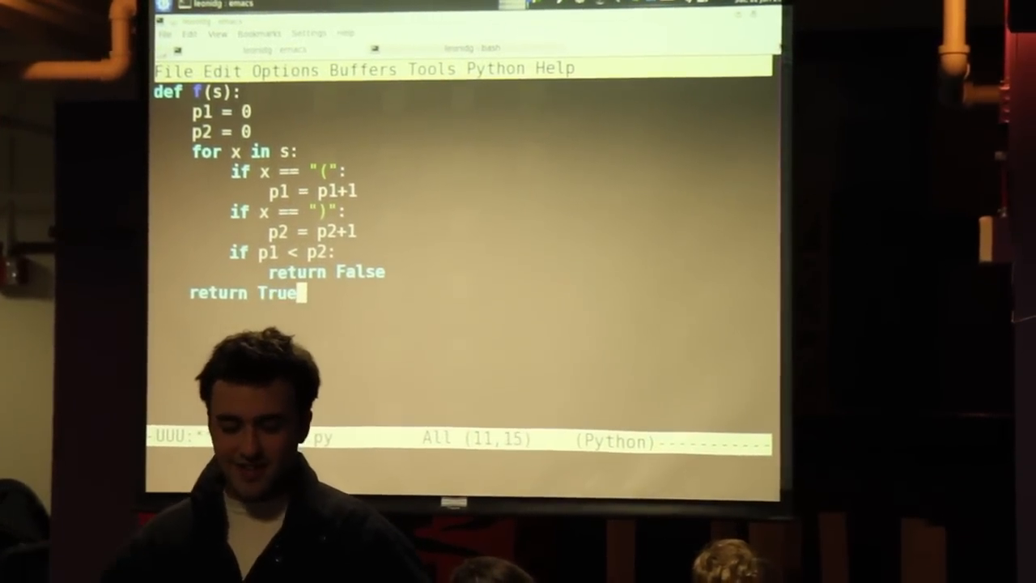